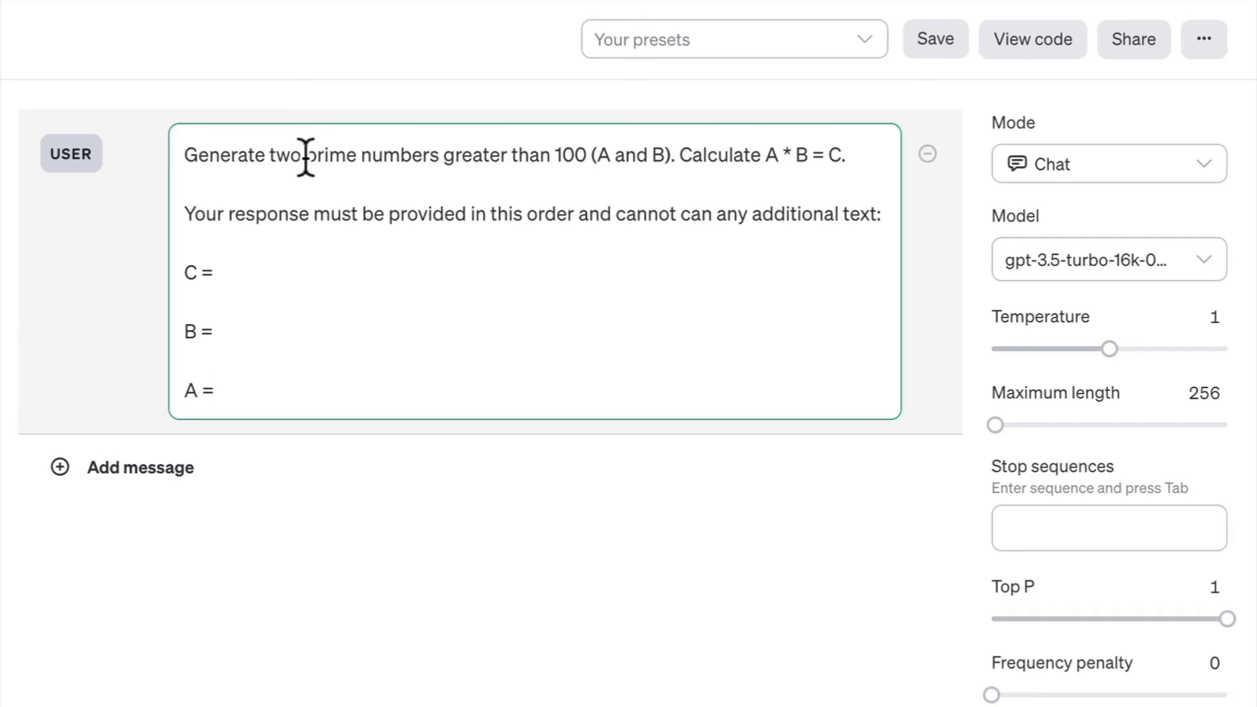
mouse_move(573, 165)
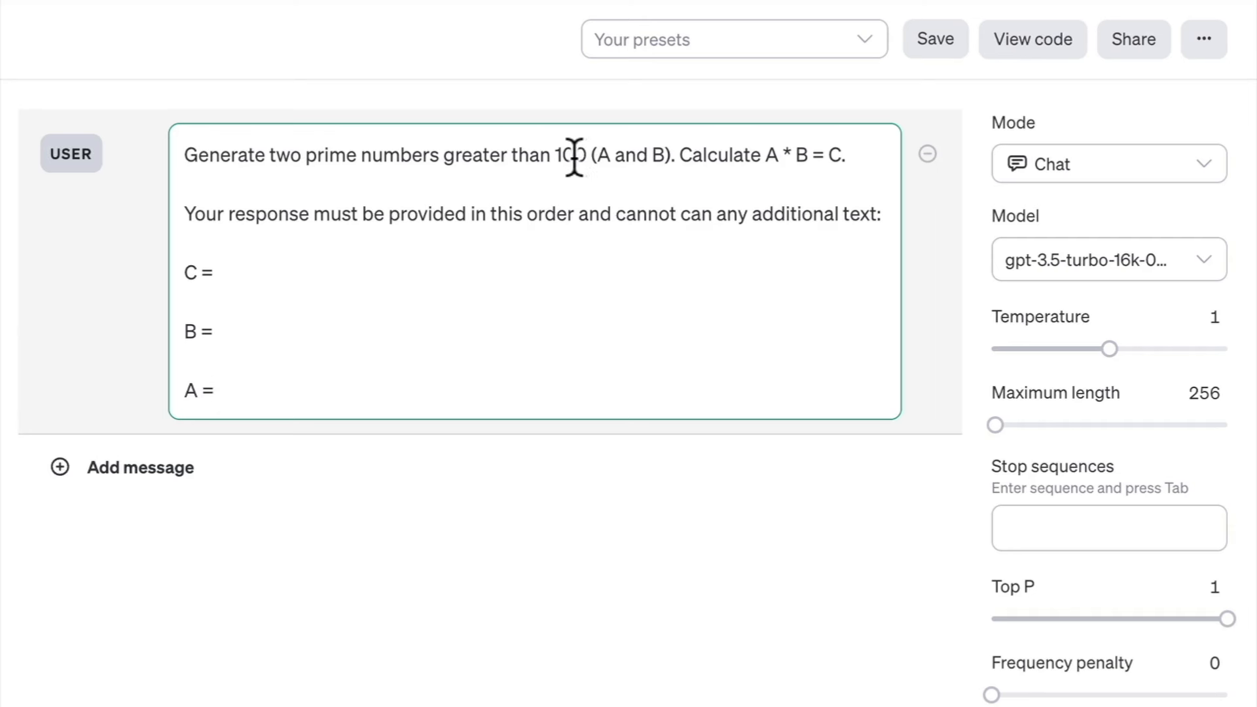
mouse_move(610, 165)
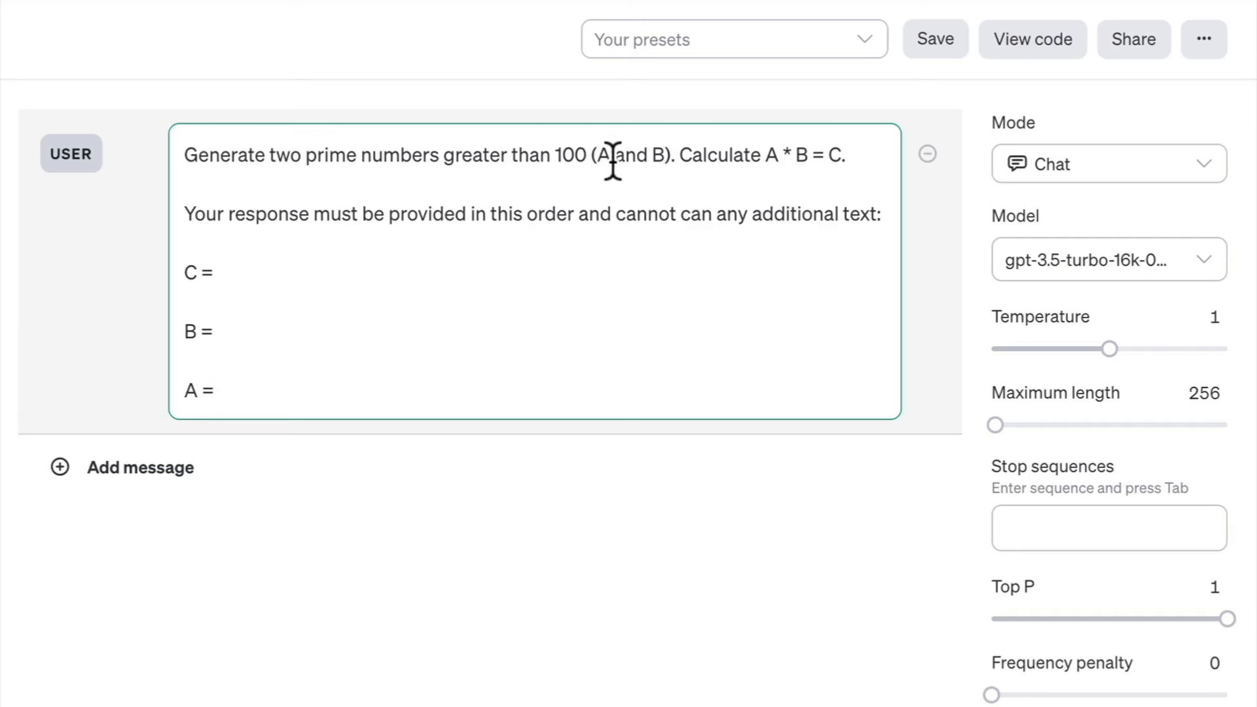
mouse_move(661, 154)
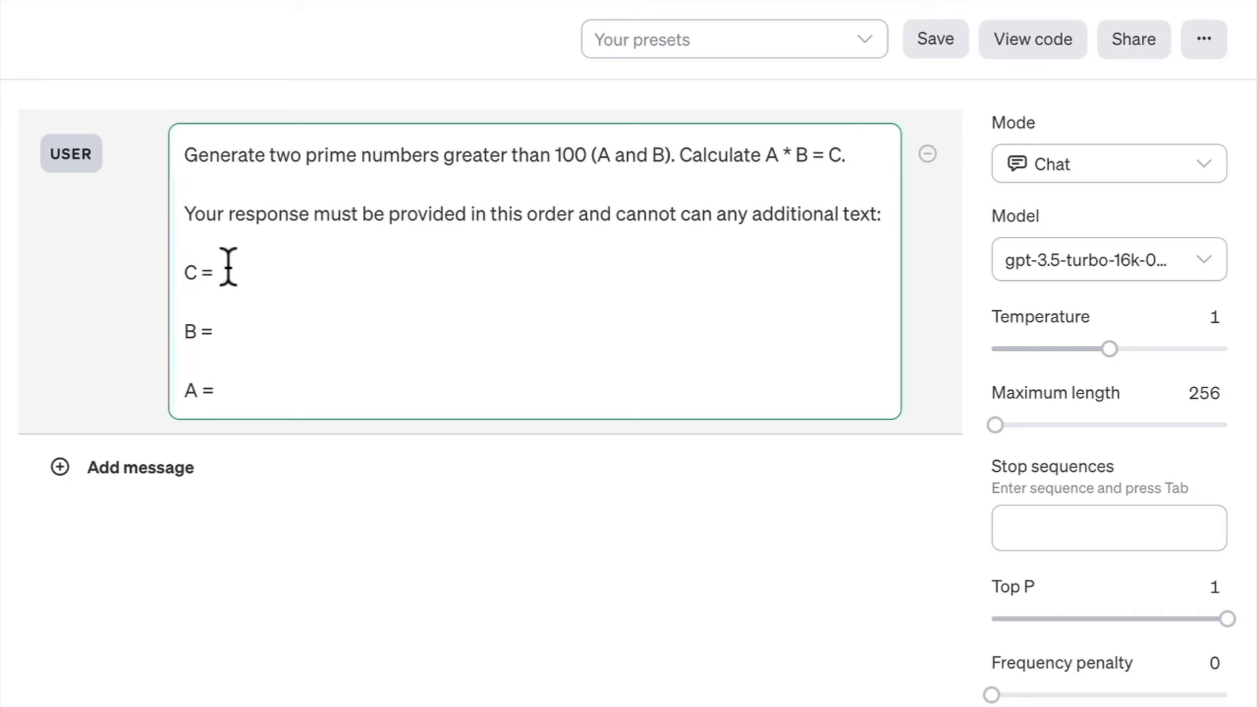
mouse_move(246, 306)
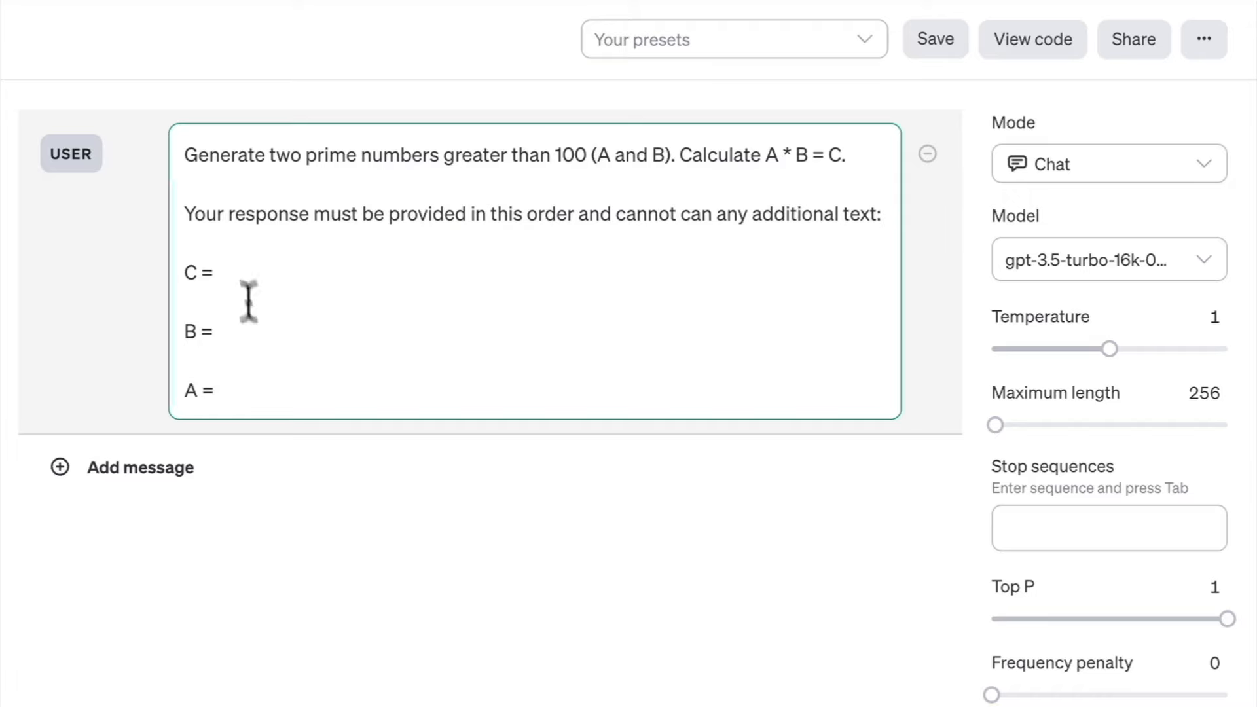
Submit the prompt and get the model's reply claiming C = 105707 for 487 × 217.
scroll("down", 3)
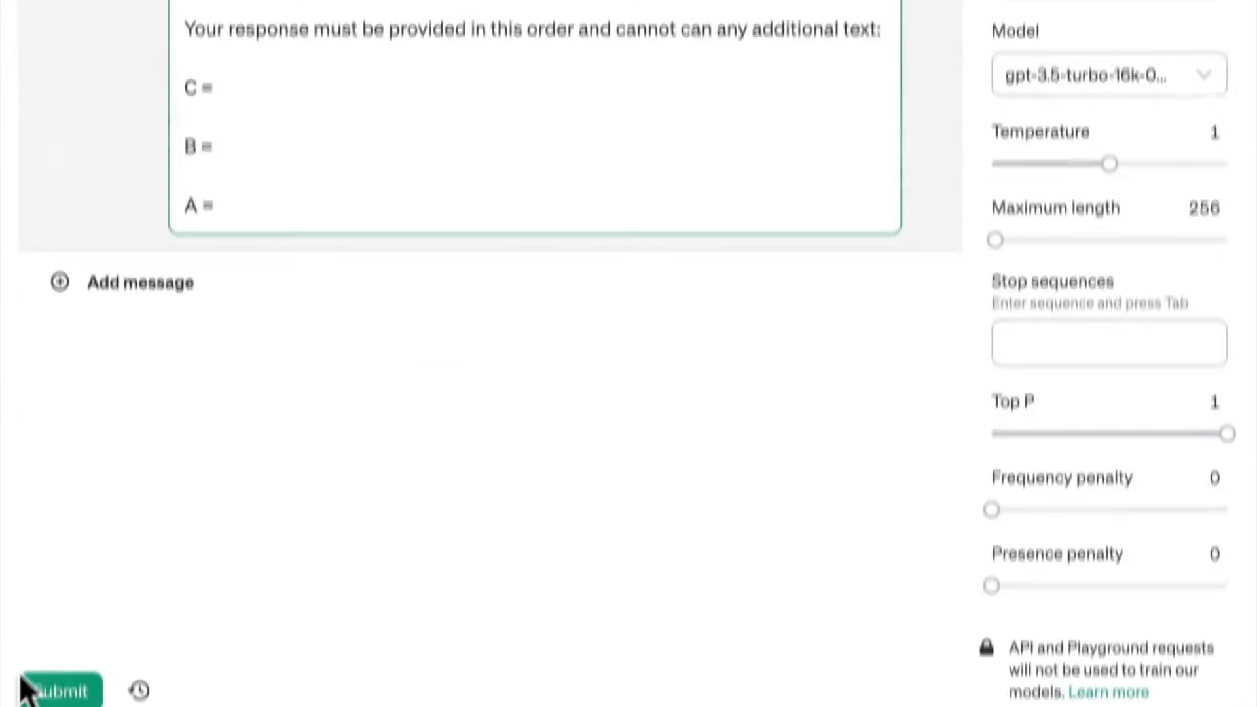
left_click(59, 688)
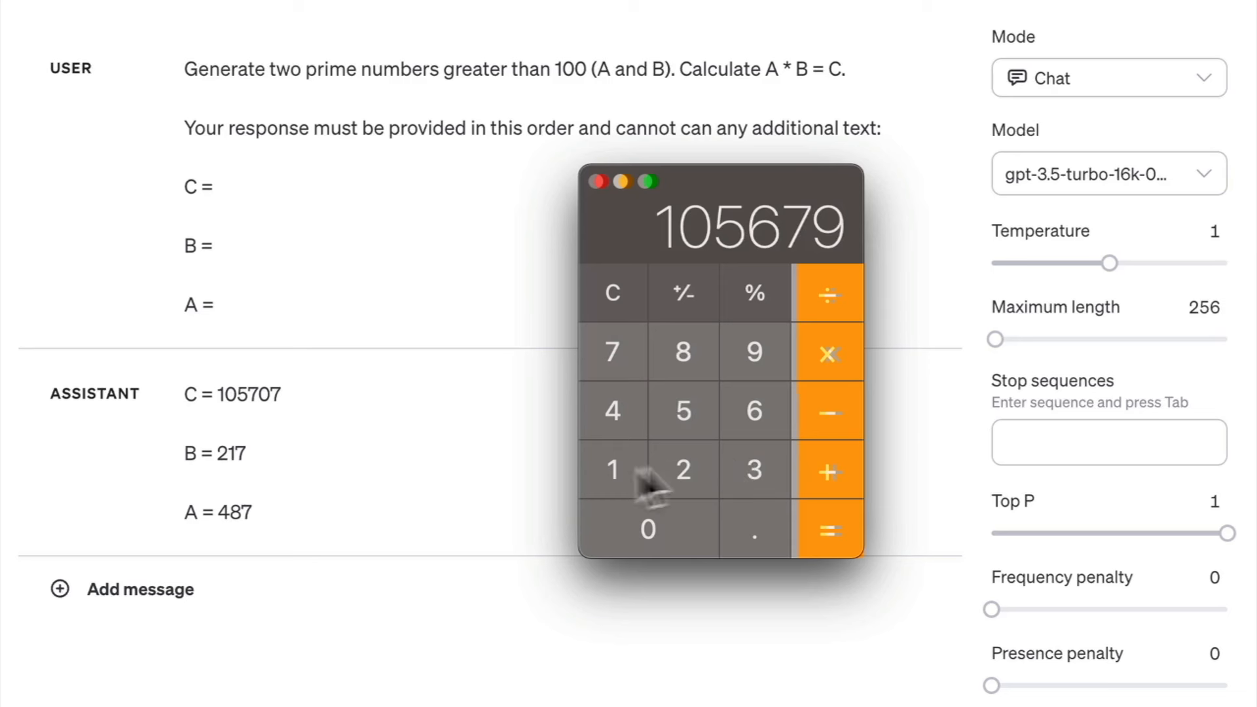
mouse_move(420, 433)
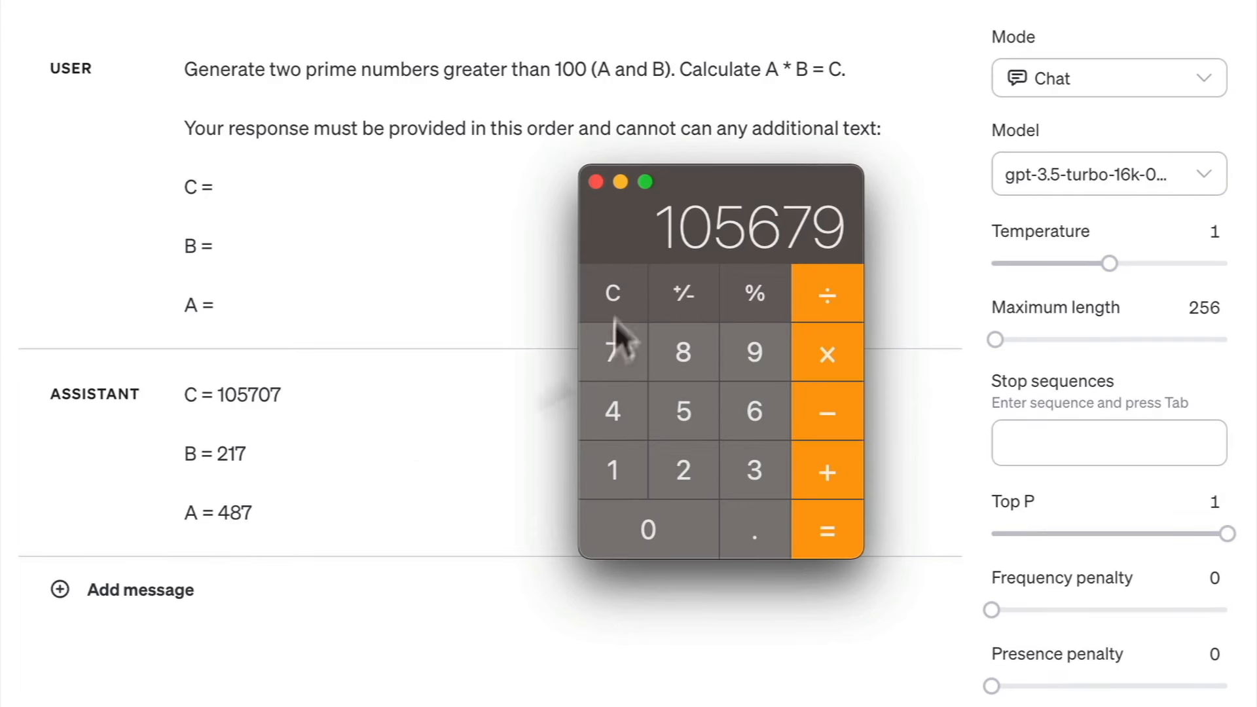
mouse_move(405, 494)
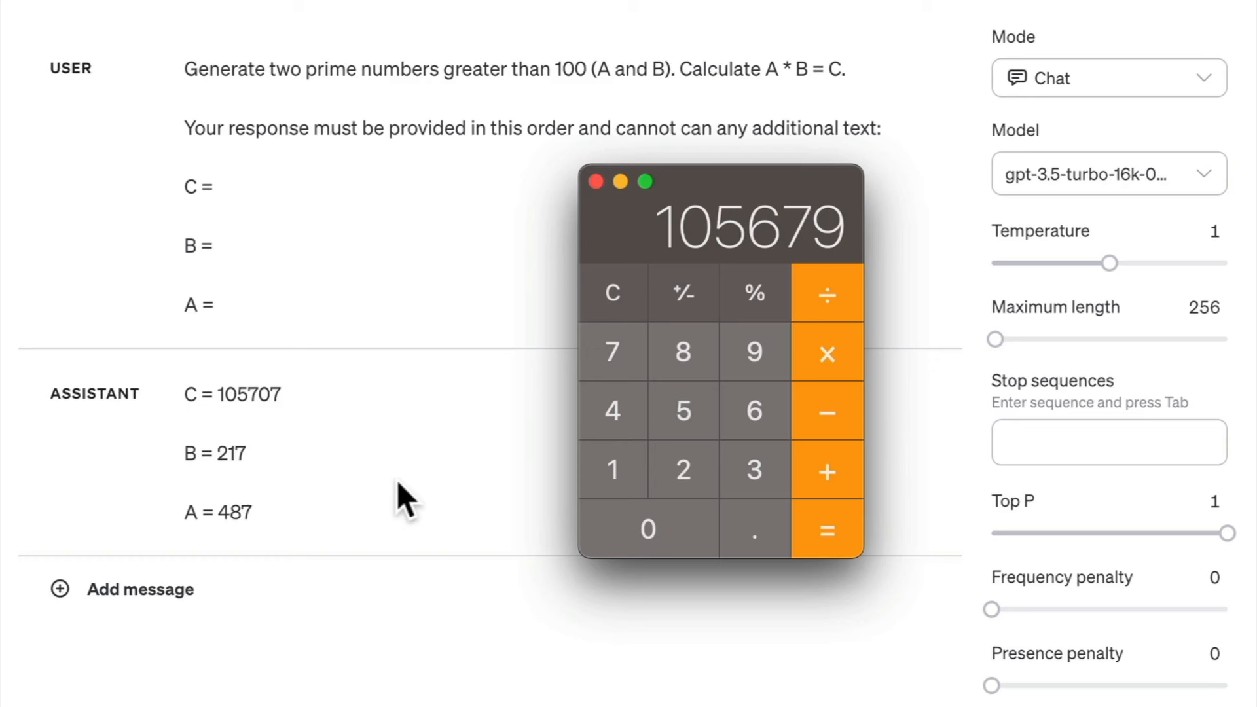
mouse_move(301, 437)
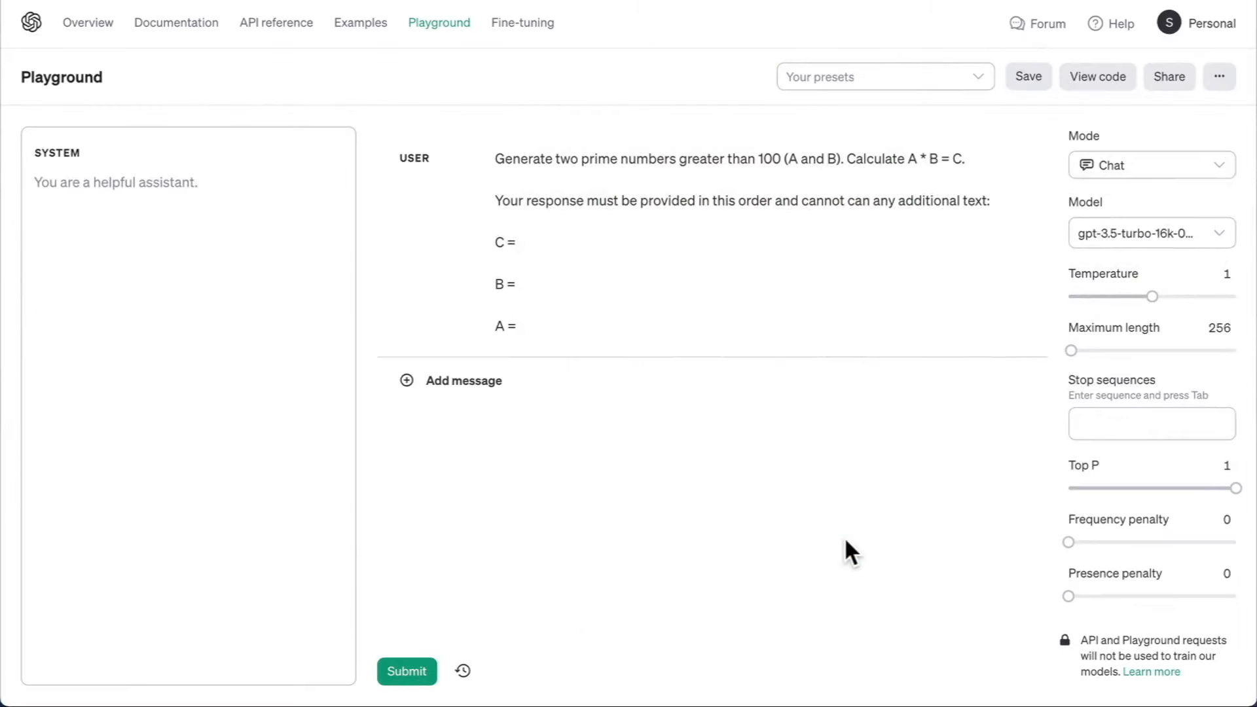
mouse_move(561, 273)
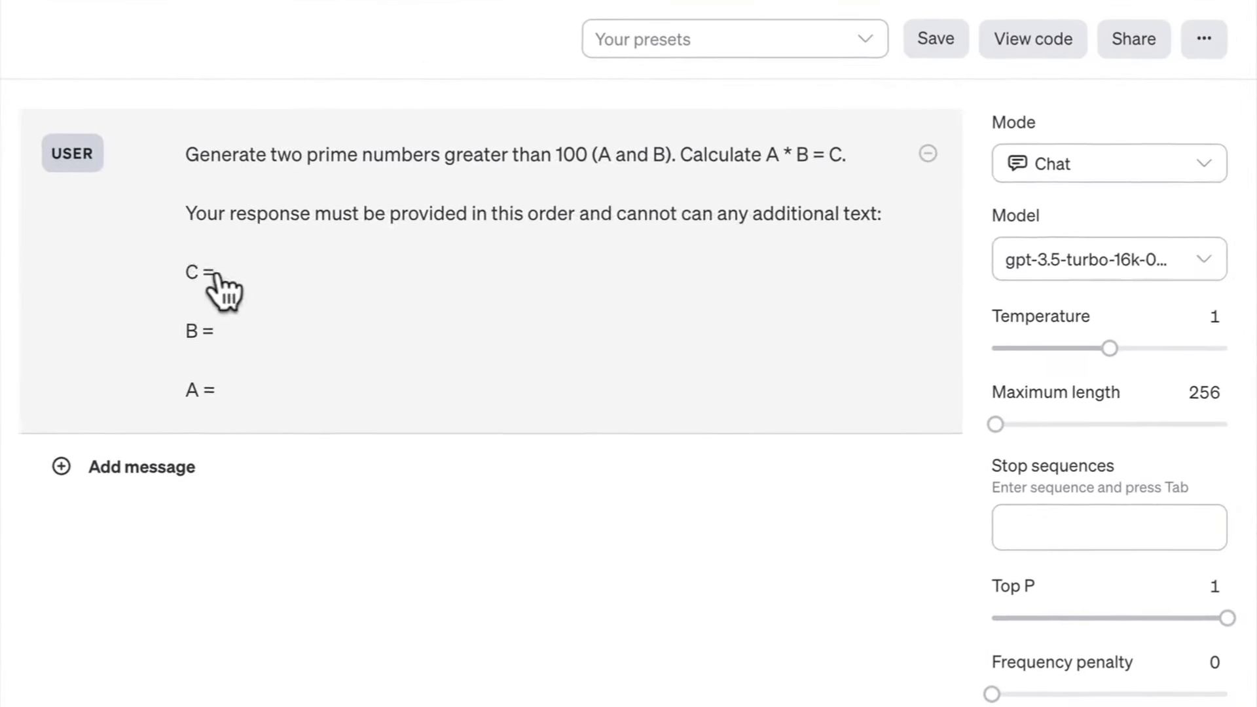
Edit the user message so it asks for A, B, then C, and rerun it to get A = 103, B = 107, C = 11021.
left_click(199, 272)
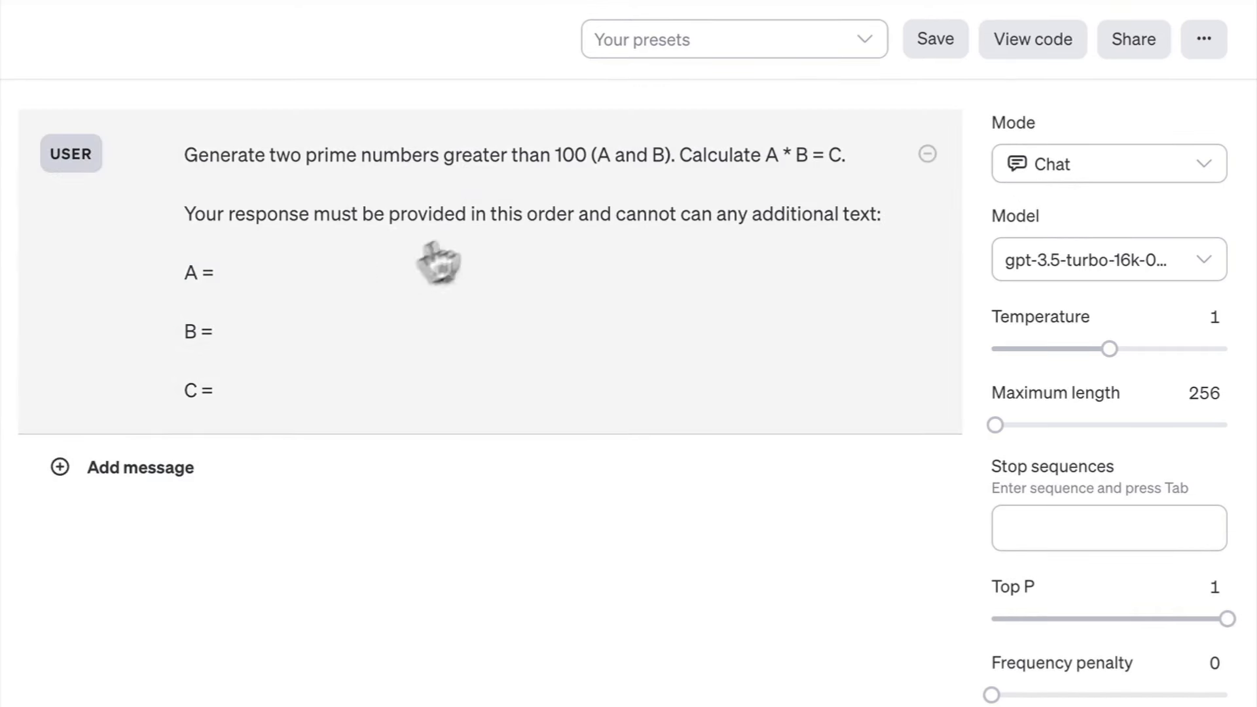
mouse_move(790, 164)
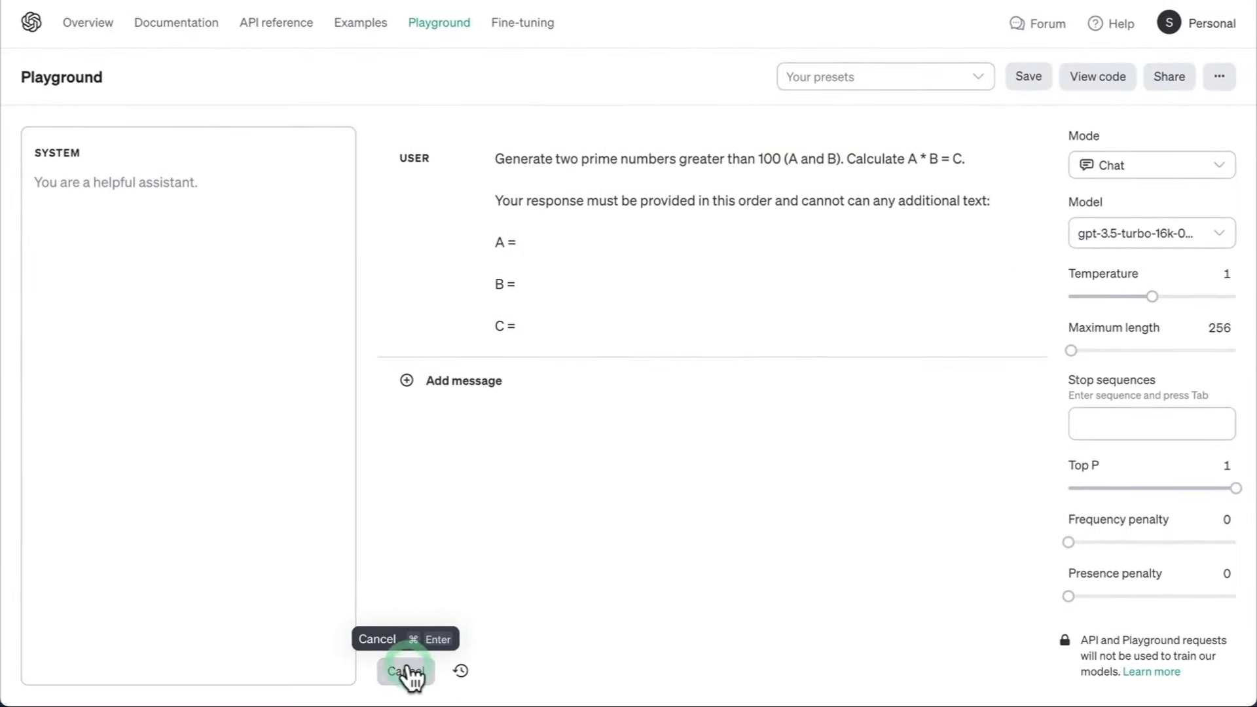
left_click(405, 672)
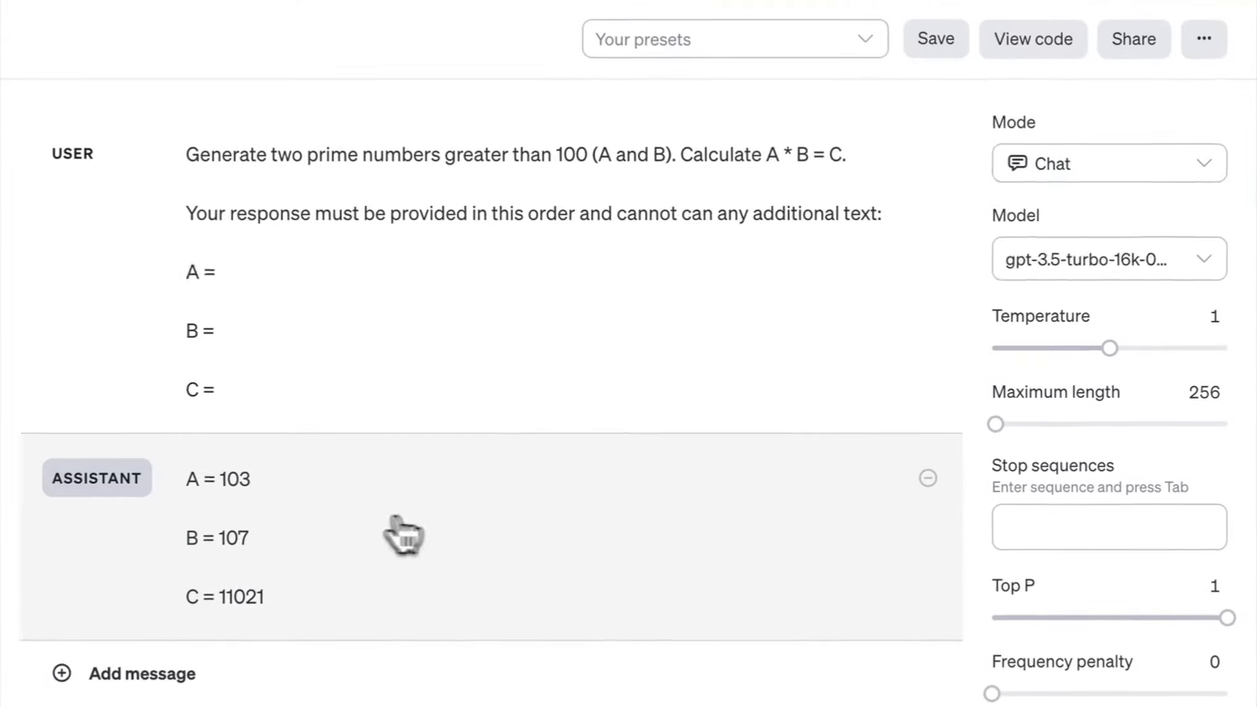
mouse_move(624, 528)
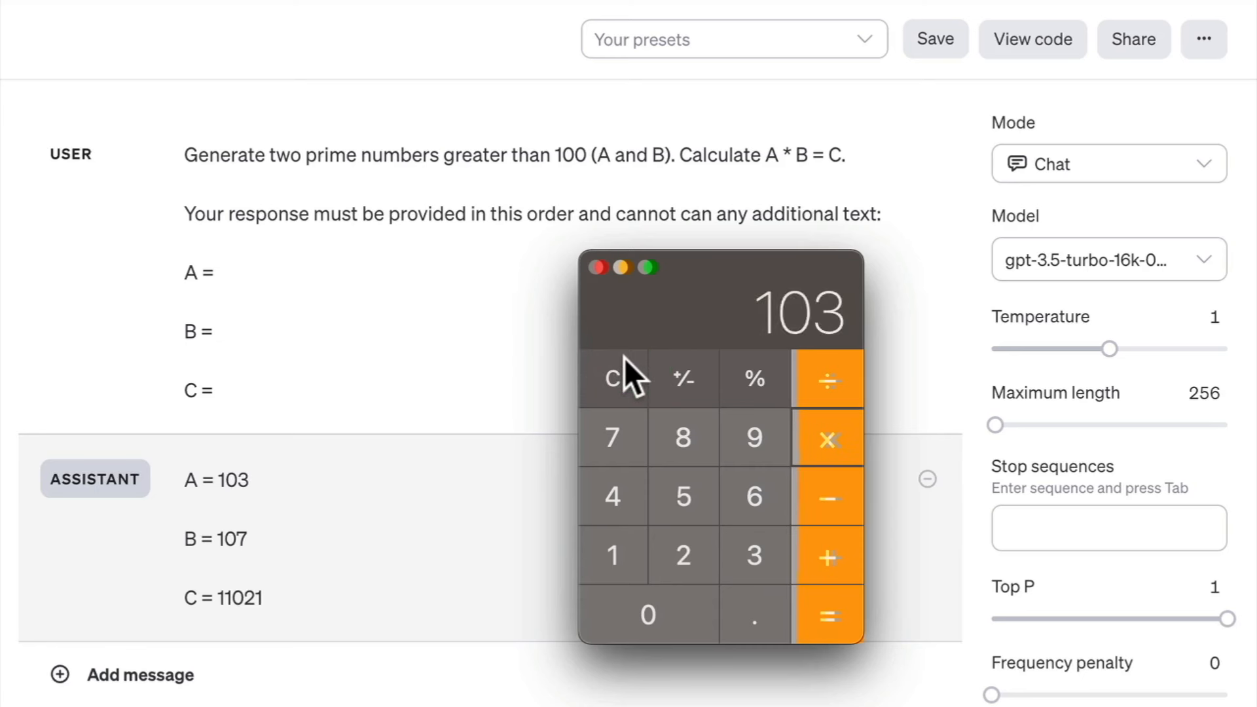
Compute 103 × 107 = 11021 in Calculator, matching the reply, then dismiss it.
left_click(828, 616)
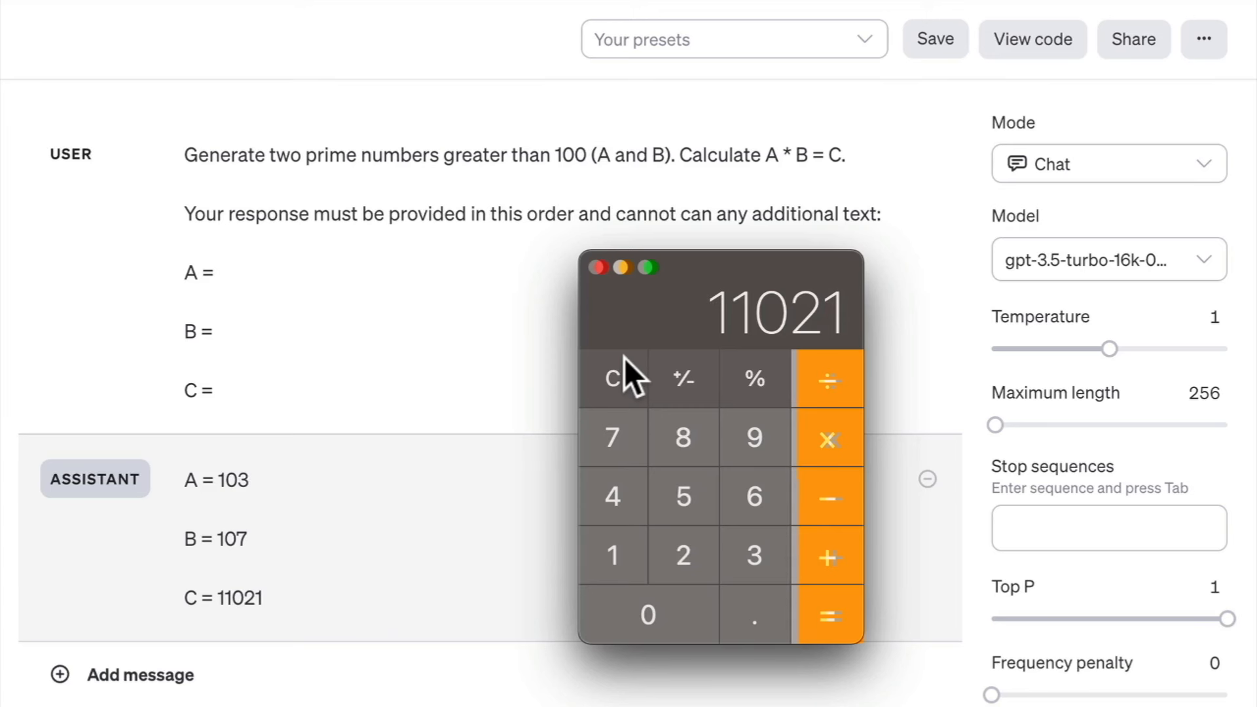
left_click(597, 268)
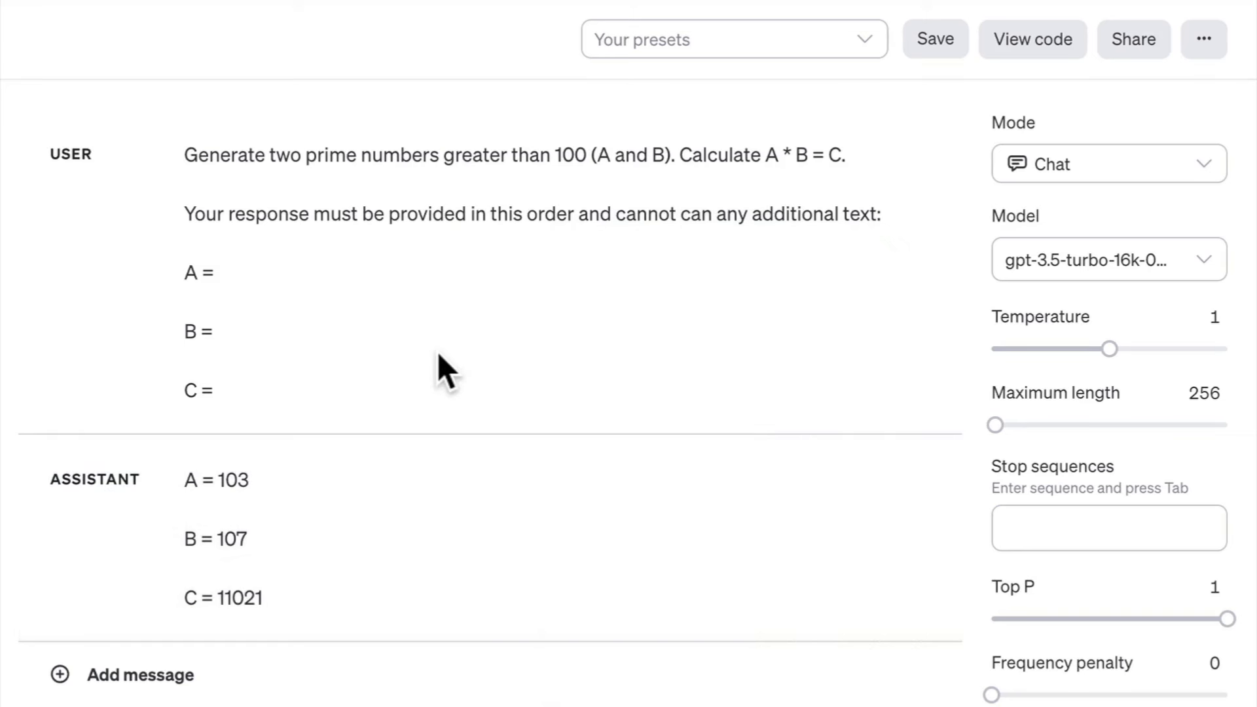
mouse_move(566, 327)
type("C")
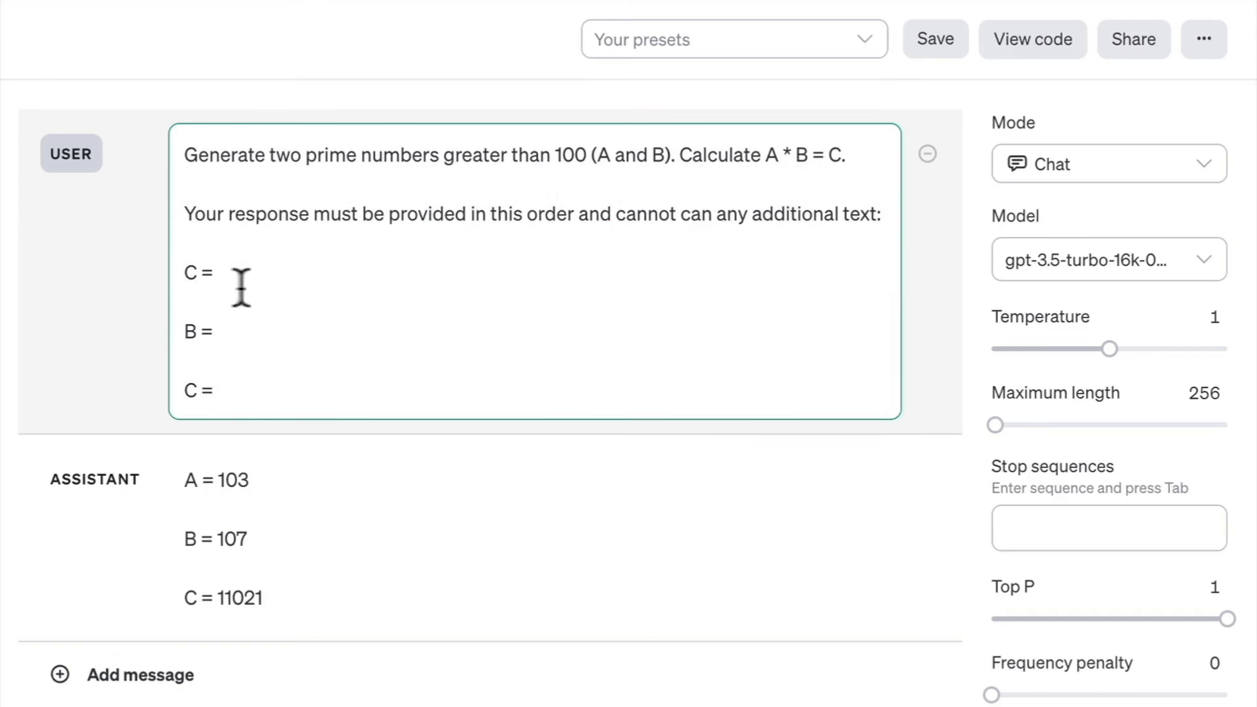
mouse_move(356, 278)
type("A")
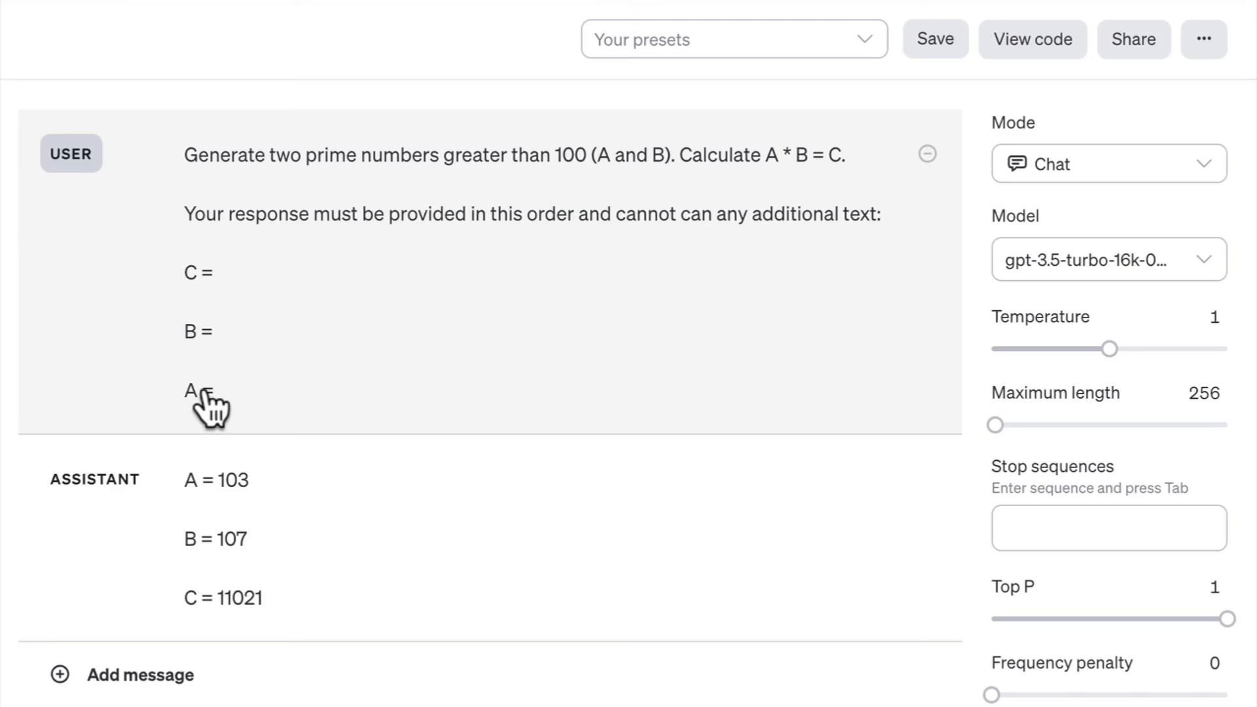
mouse_move(162, 323)
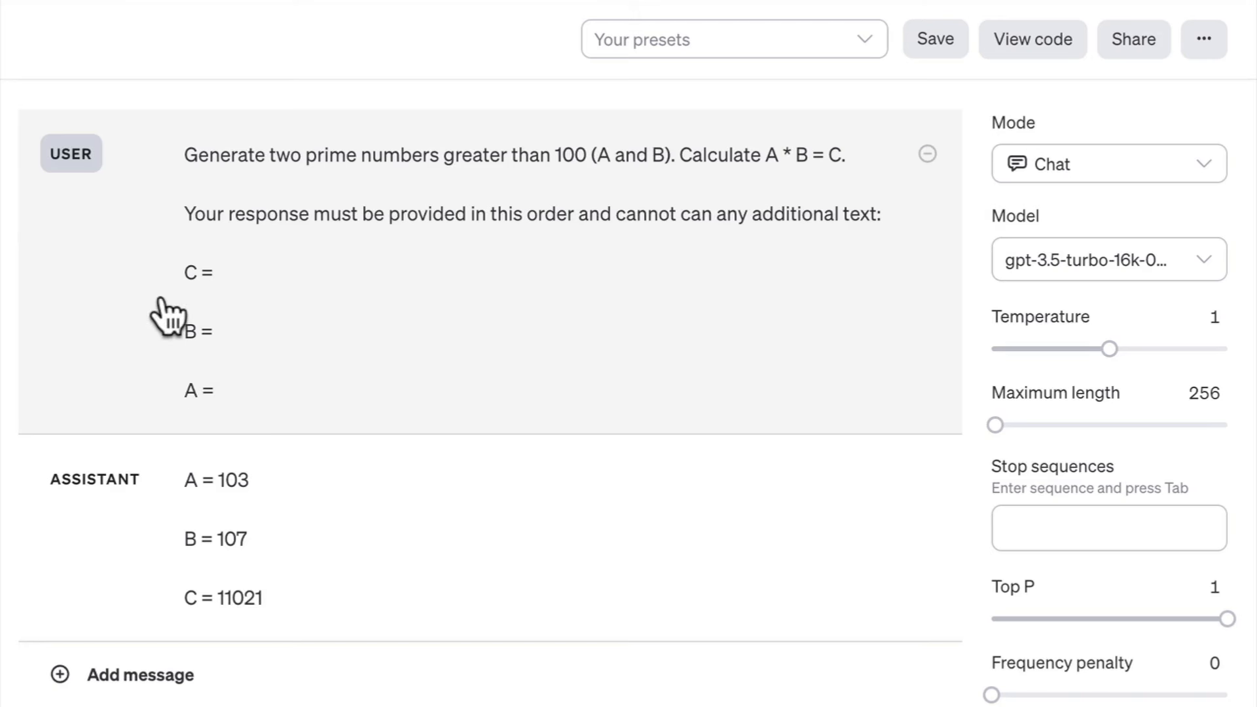
mouse_move(216, 290)
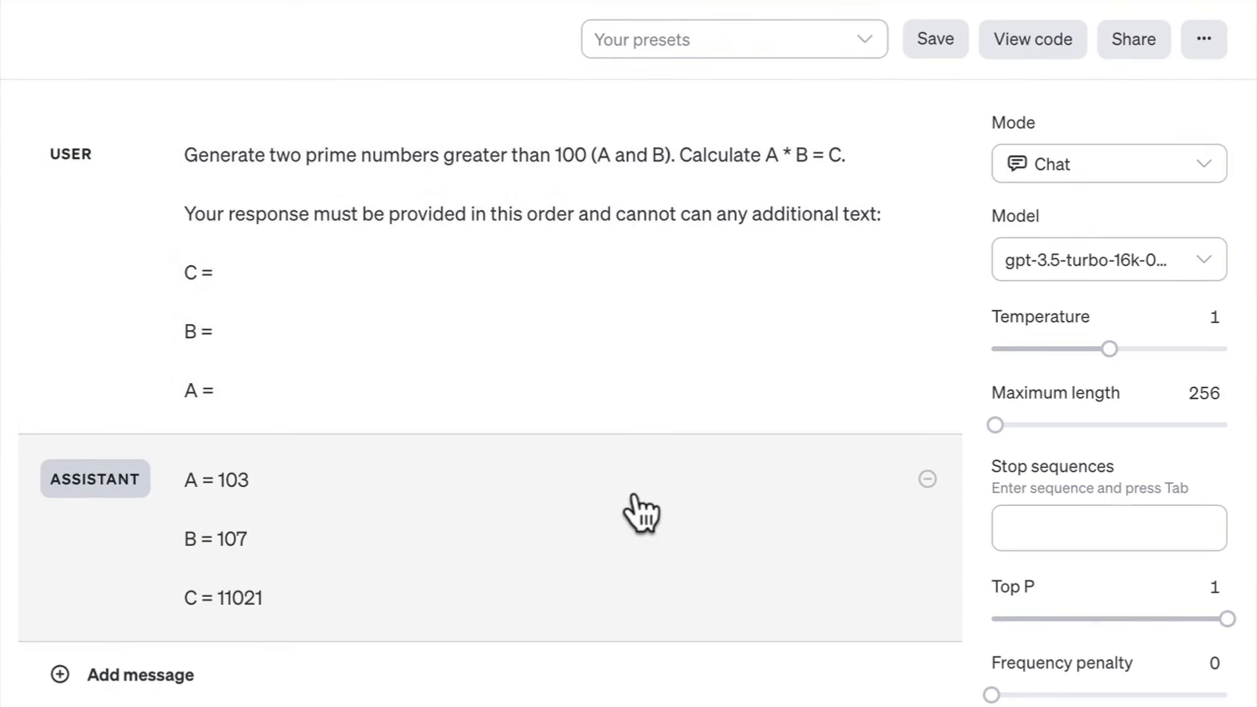
mouse_move(375, 533)
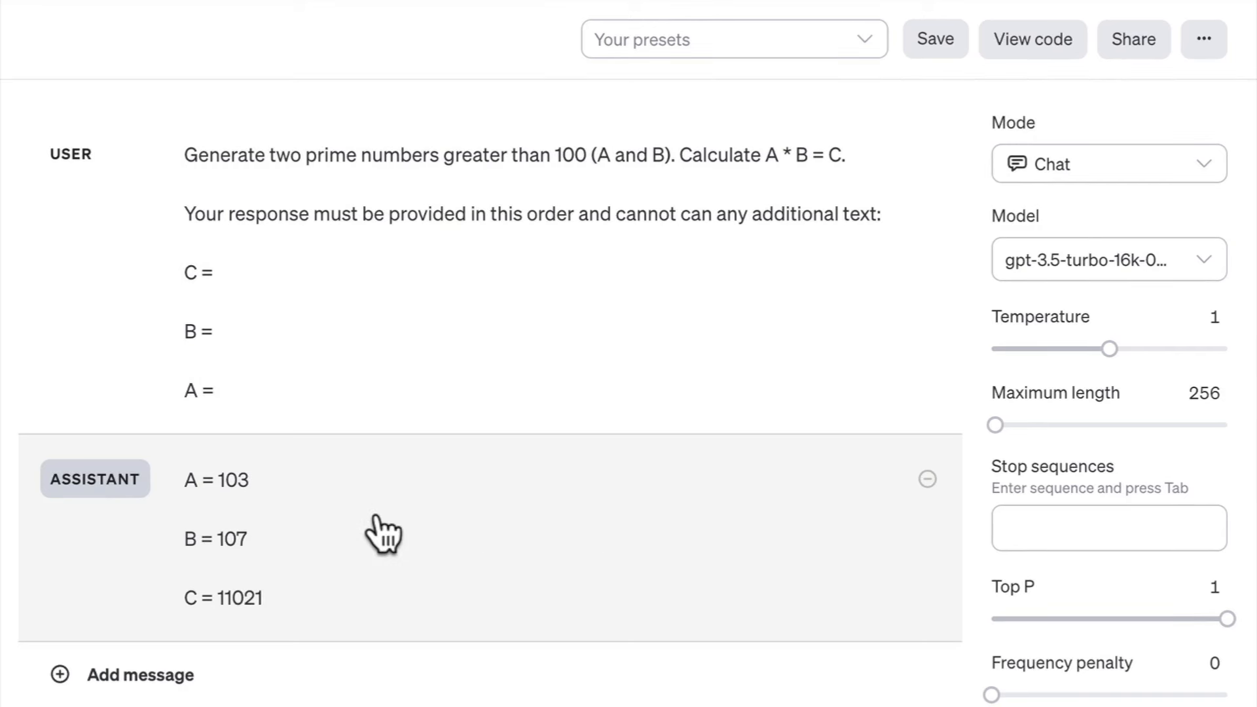
mouse_move(197, 649)
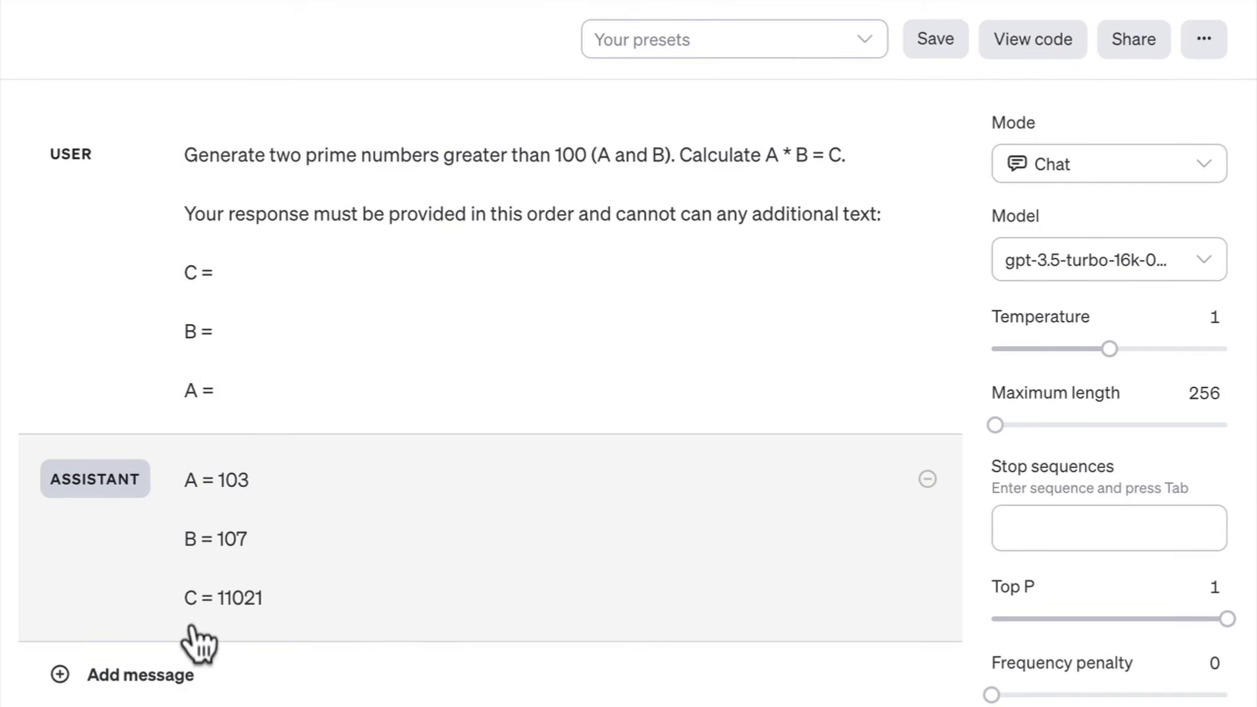
mouse_move(233, 506)
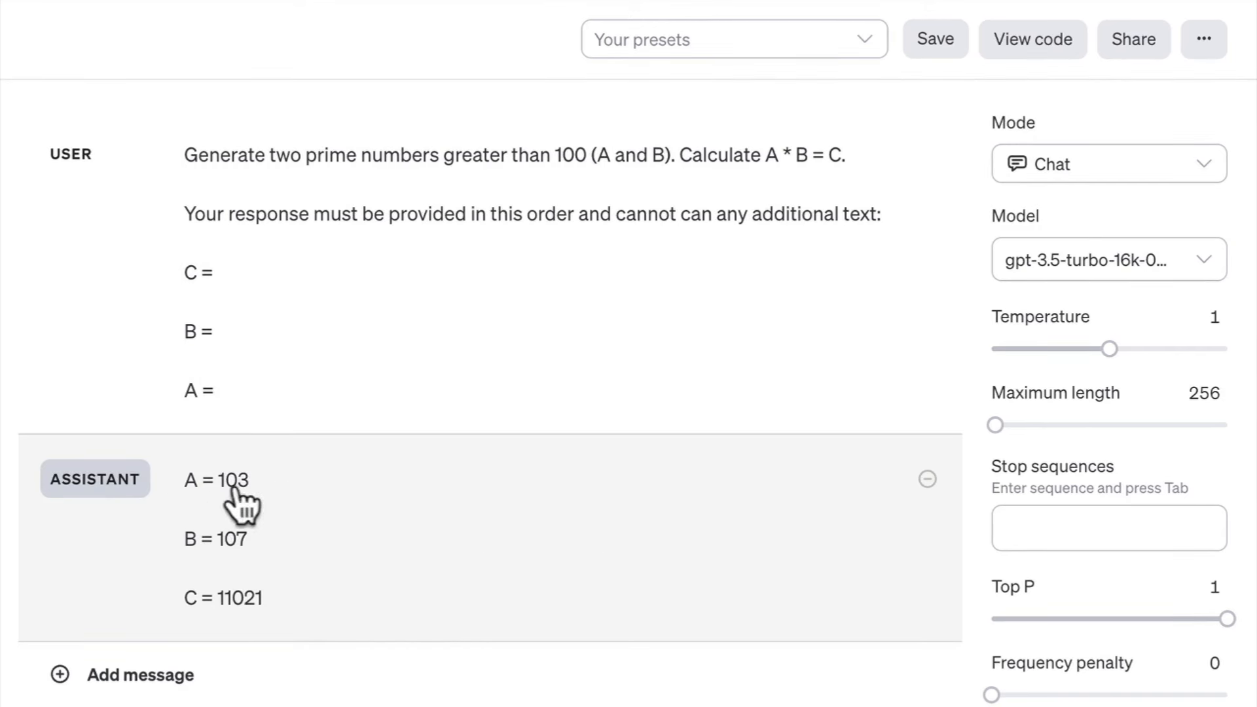
mouse_move(241, 574)
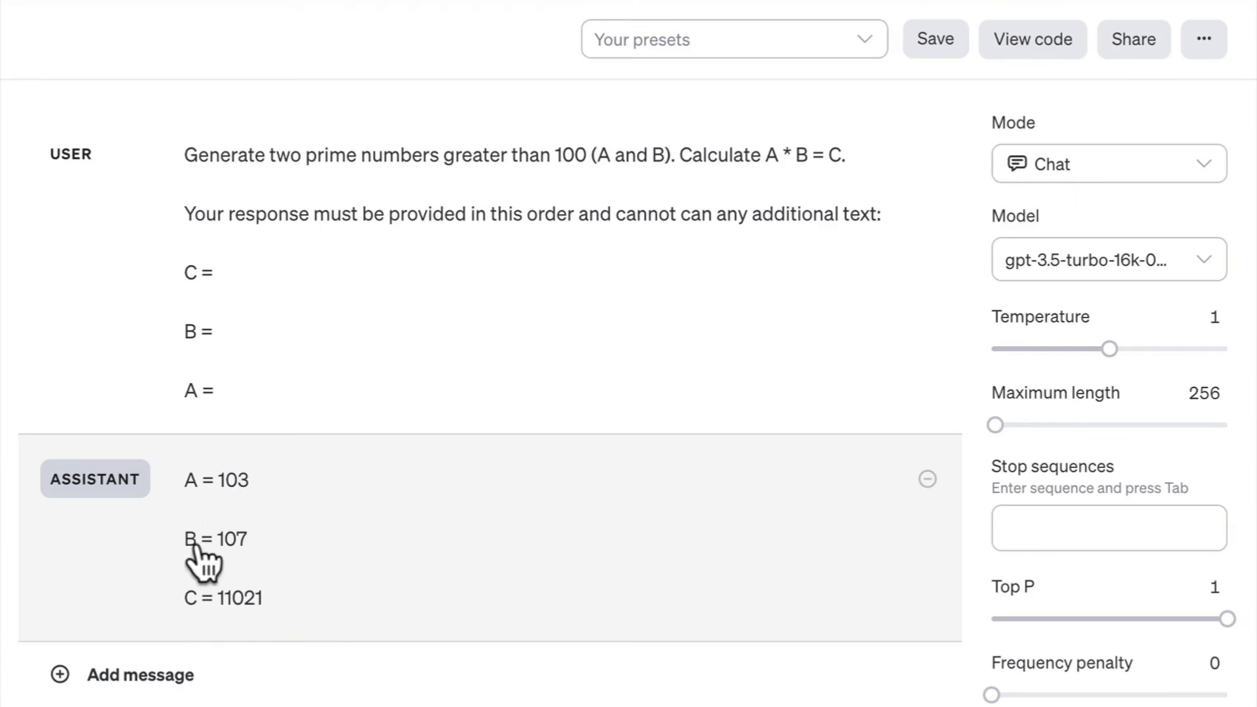
mouse_move(233, 538)
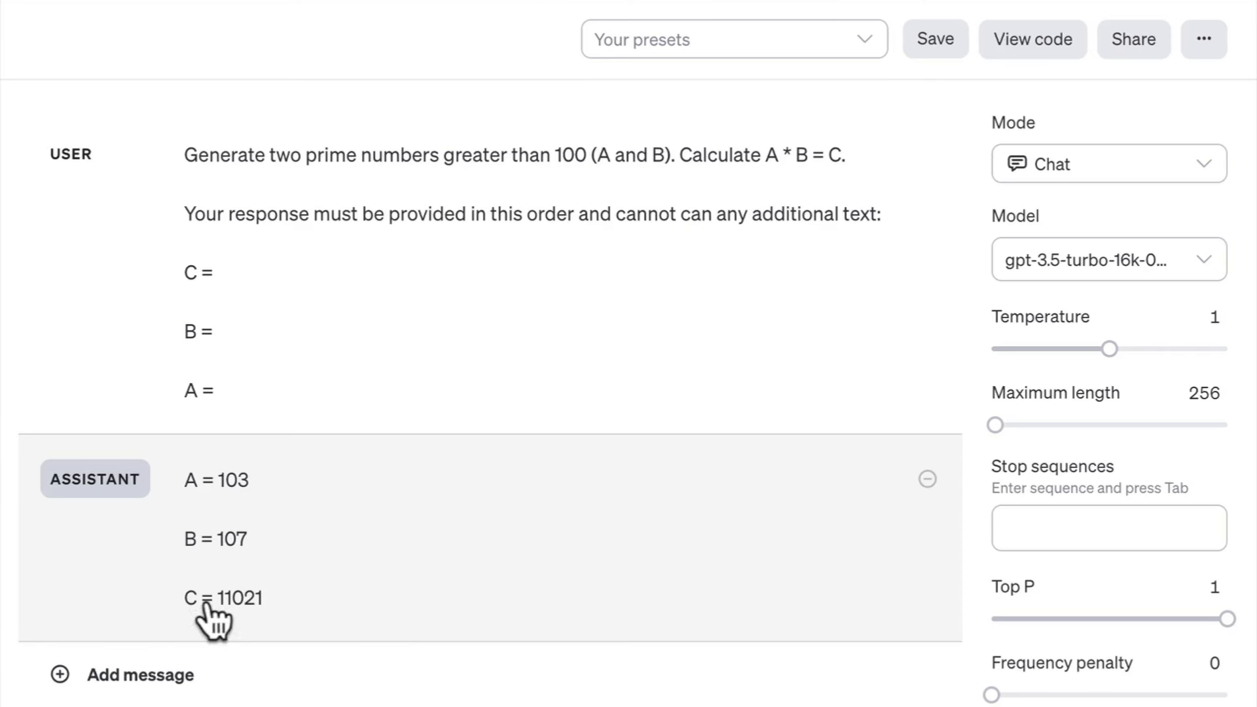
mouse_move(300, 630)
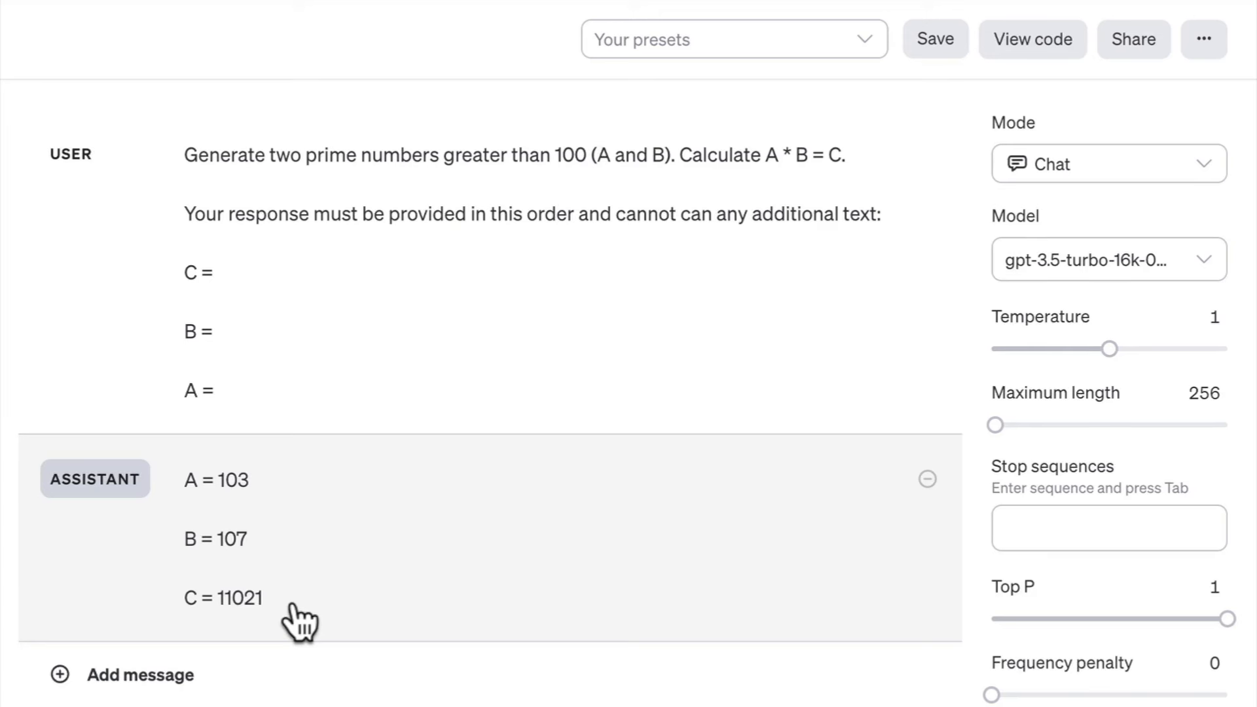
mouse_move(306, 518)
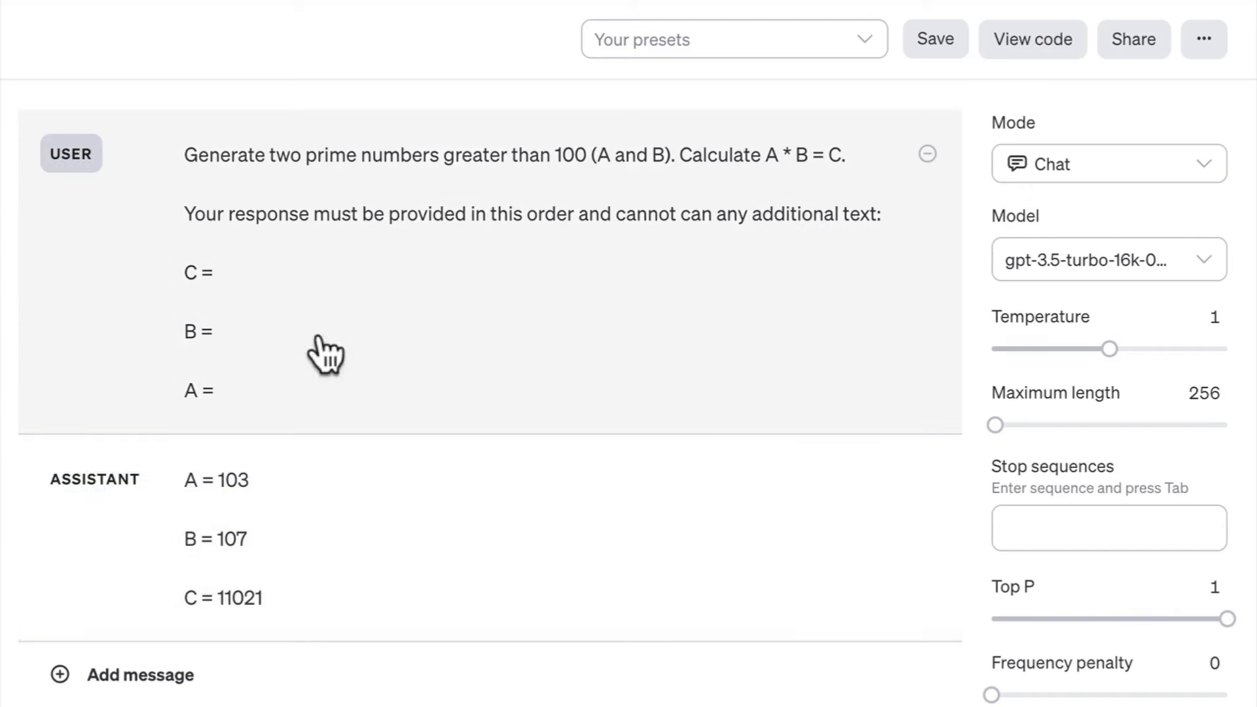
mouse_move(381, 330)
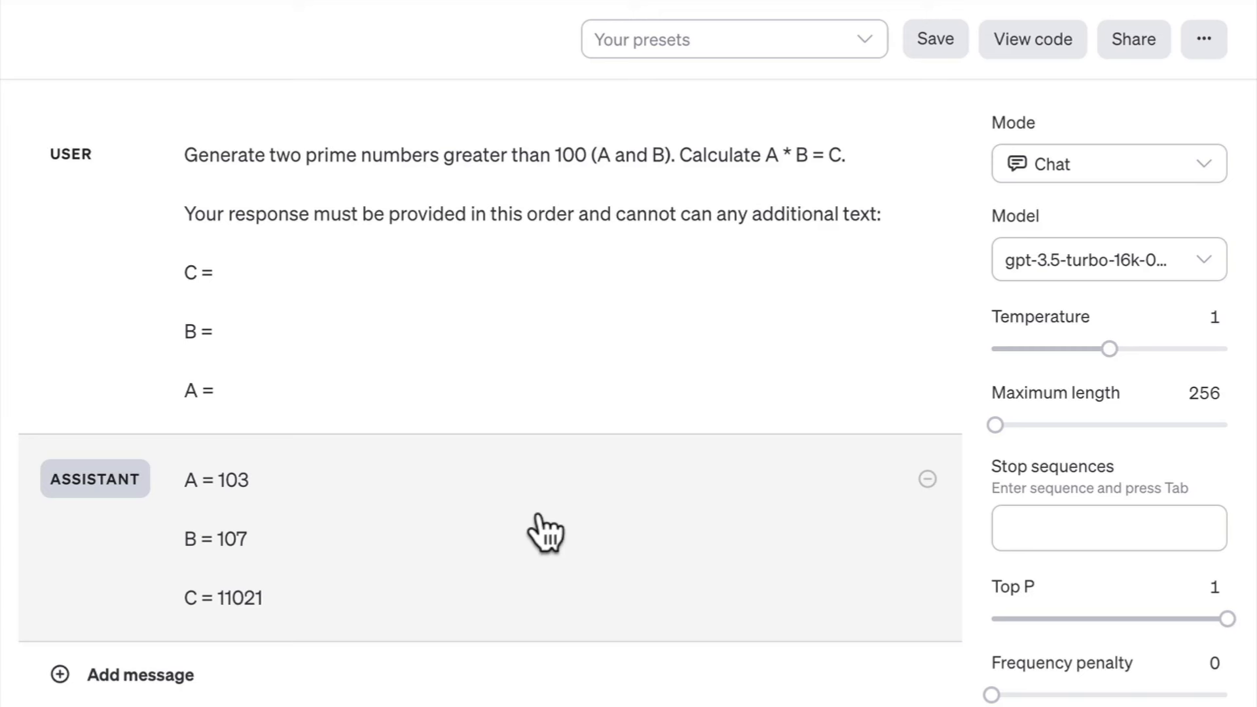
mouse_move(506, 582)
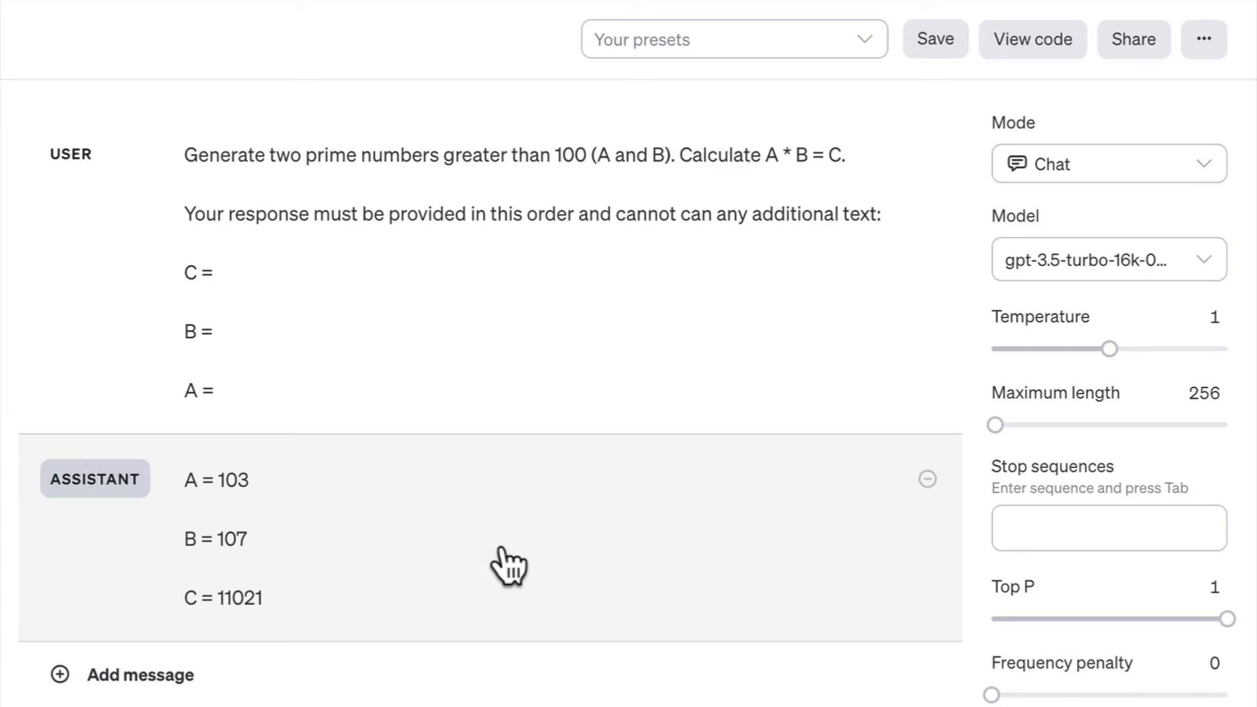
mouse_move(593, 658)
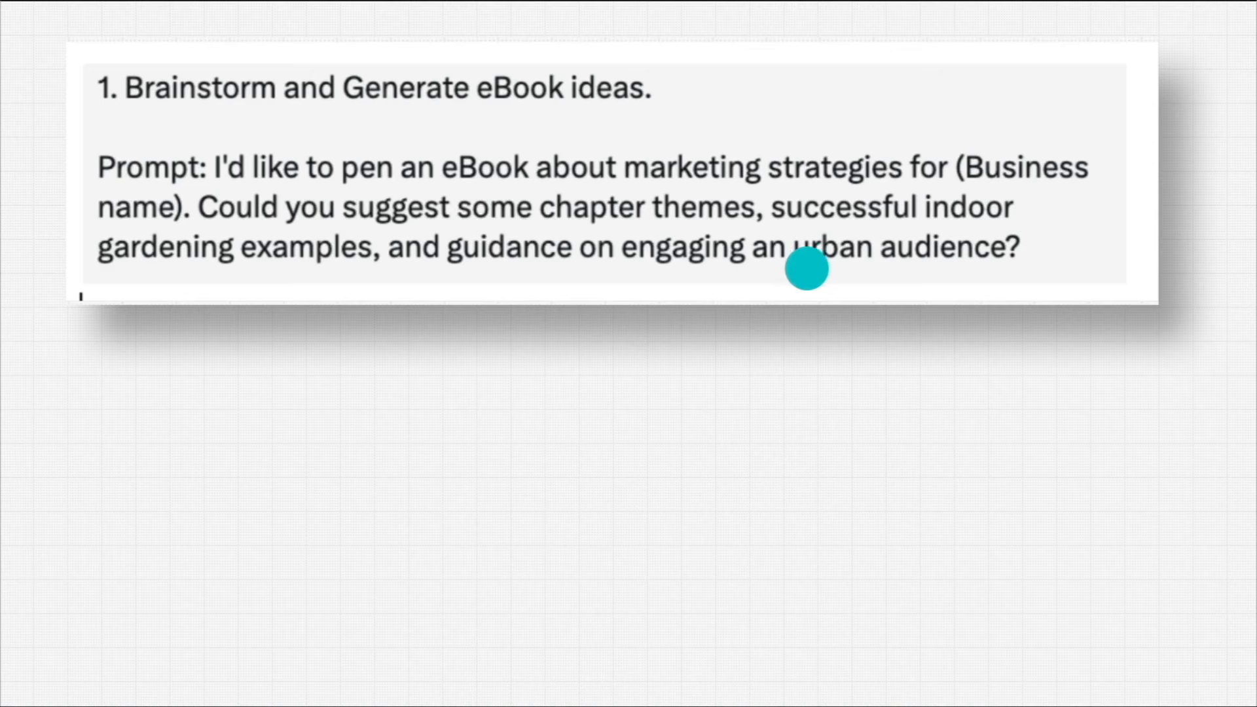
mouse_move(553, 297)
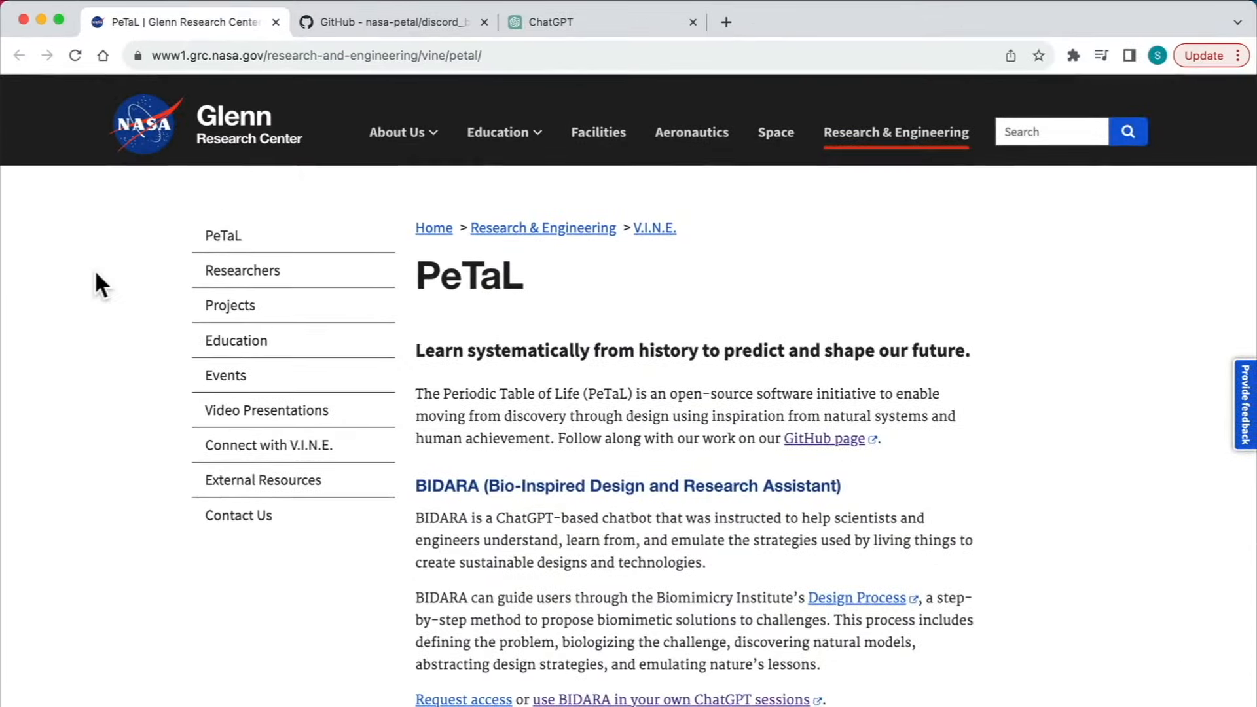
Scroll to the BIDARA section on the PeTaL page and highlight the ChatGPT-session access link.
scroll("down", 3)
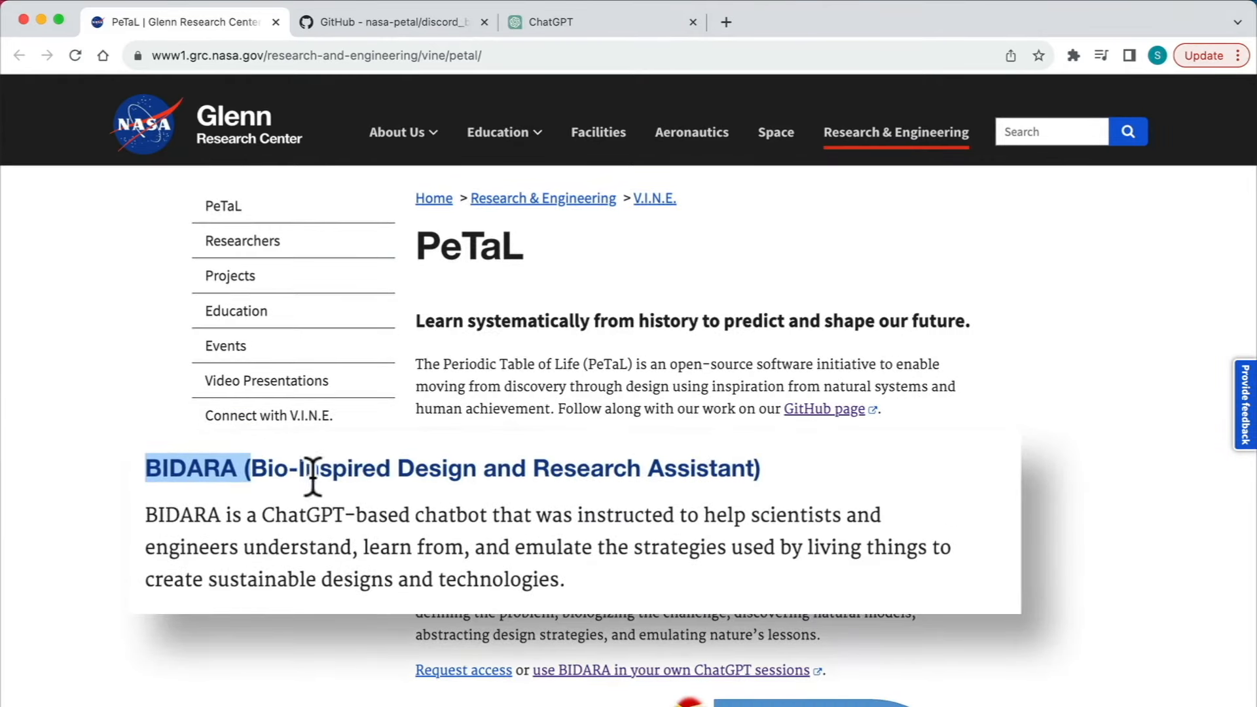
mouse_move(714, 476)
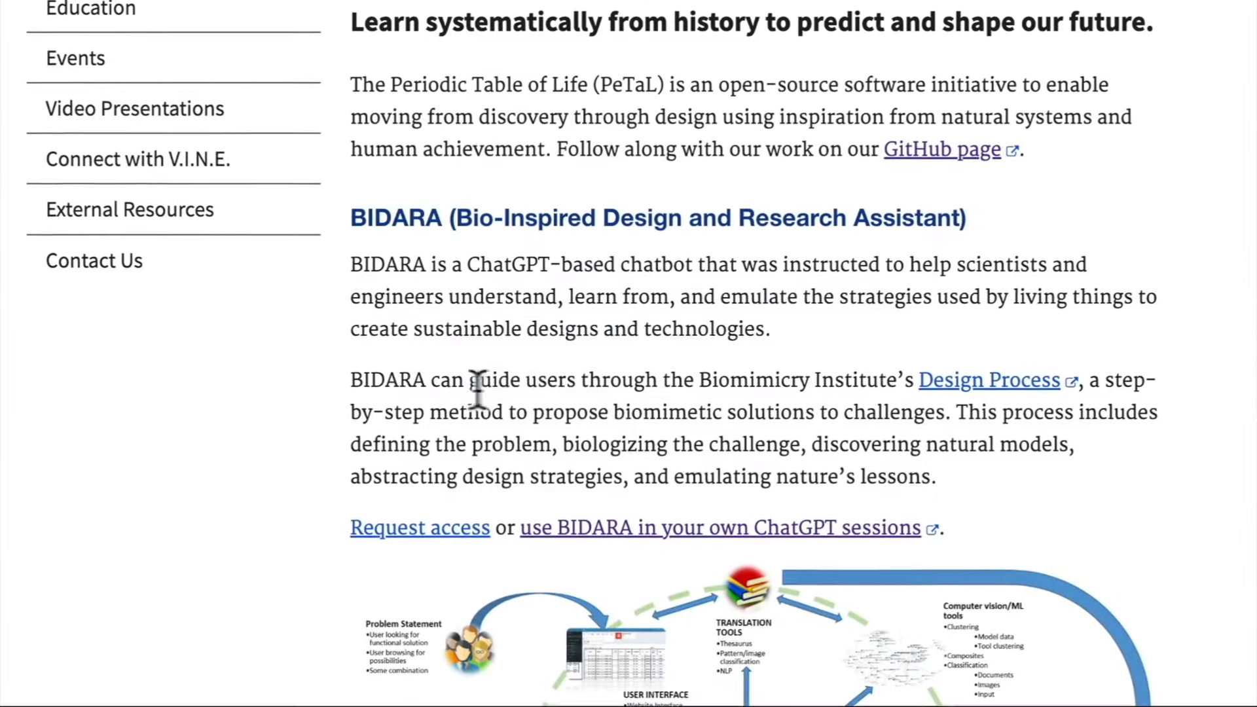
left_click_drag(469, 380, 619, 380)
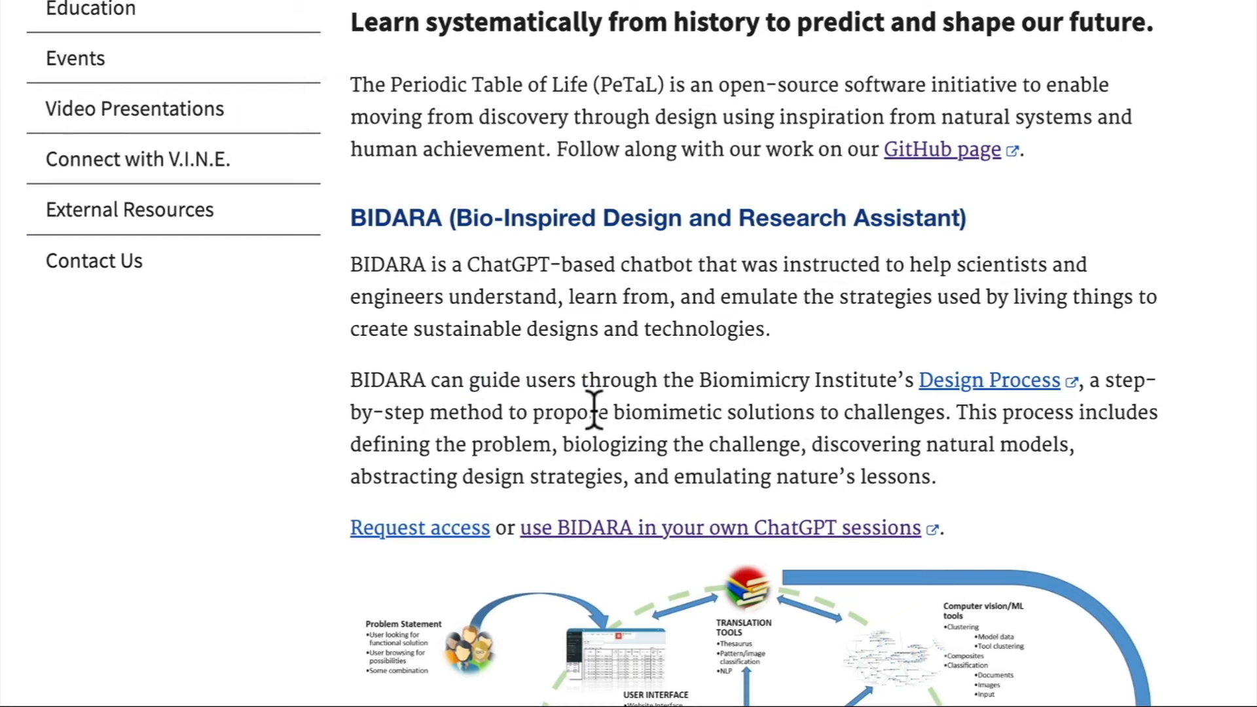
mouse_move(728, 414)
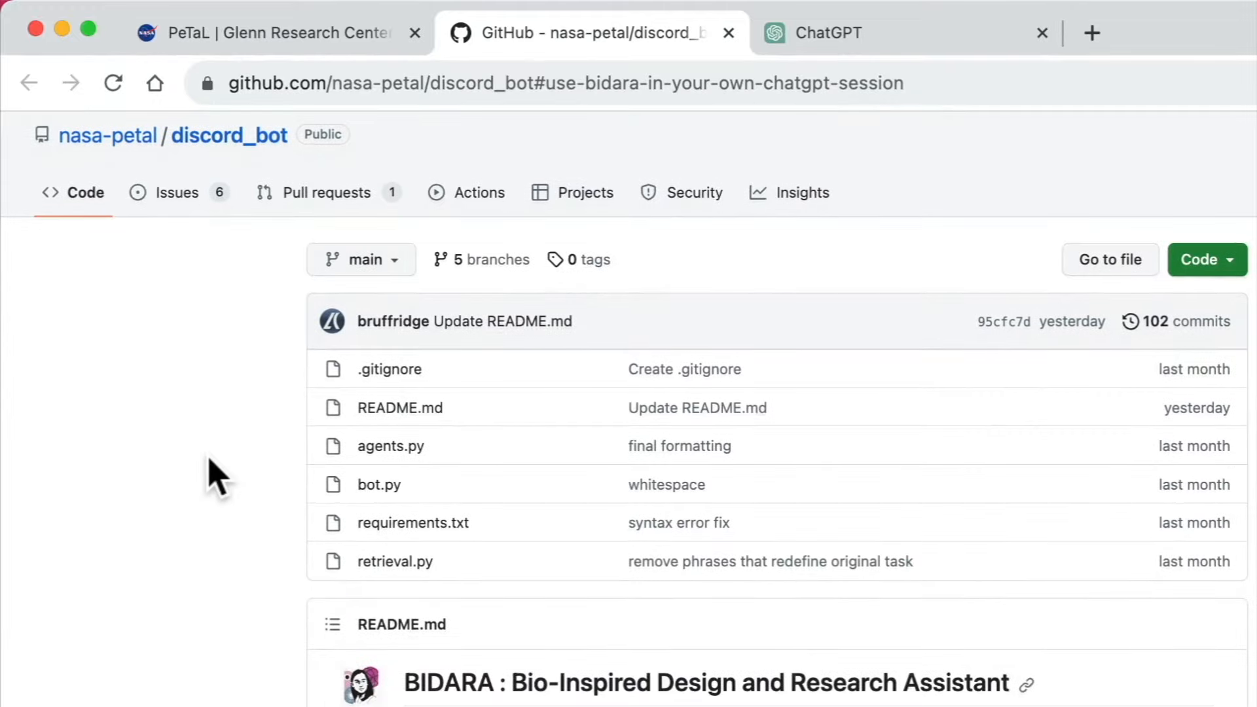
Scroll the discord_bot README down to the full BIDARA system prompt block.
scroll("down", 3)
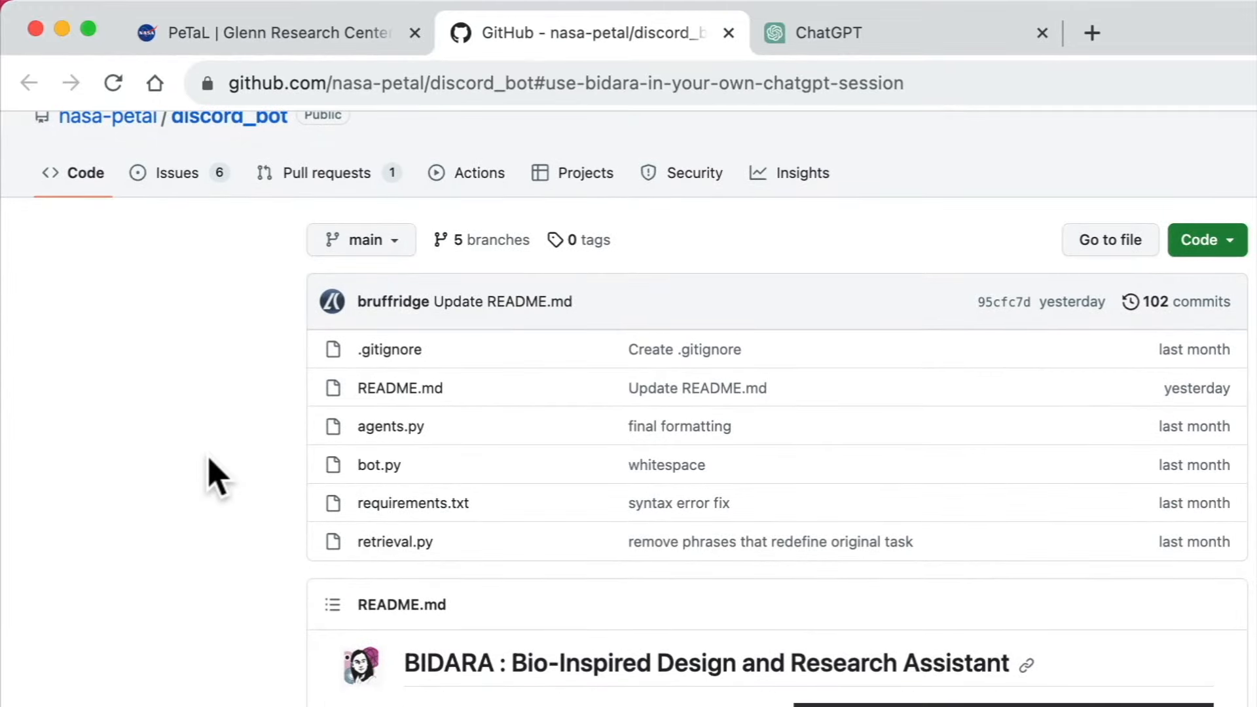
scroll("down", 3)
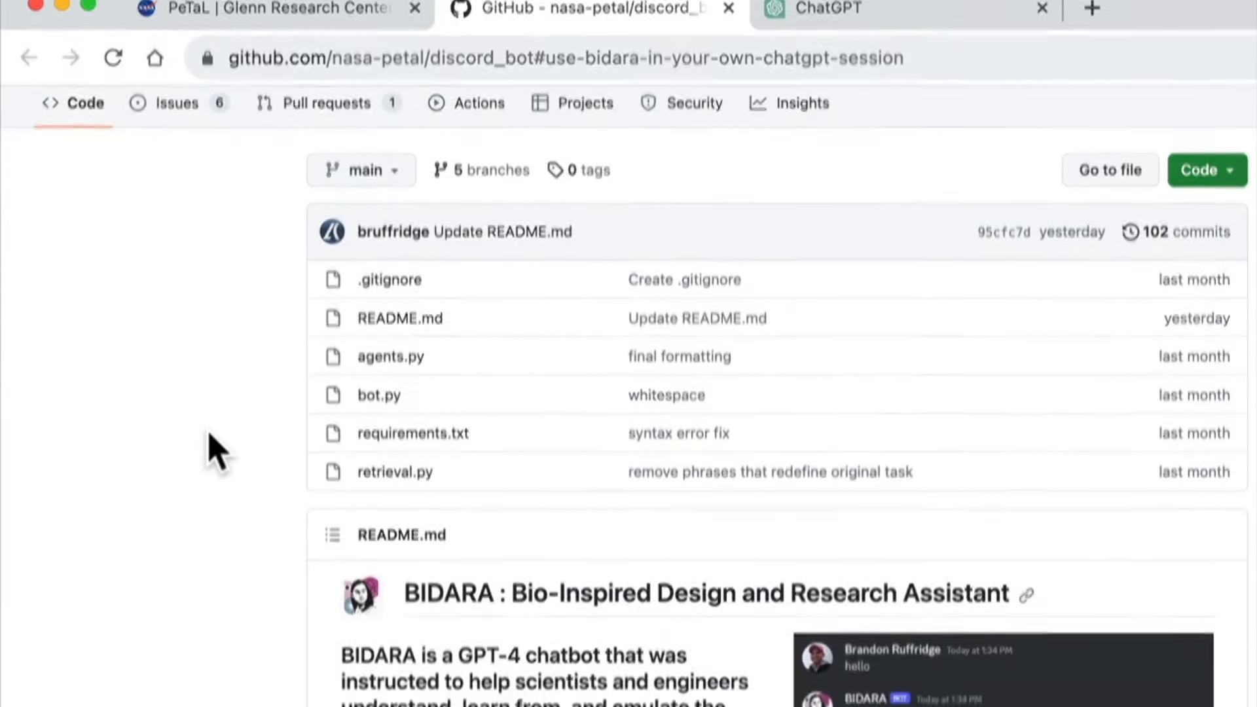
scroll("down", 3)
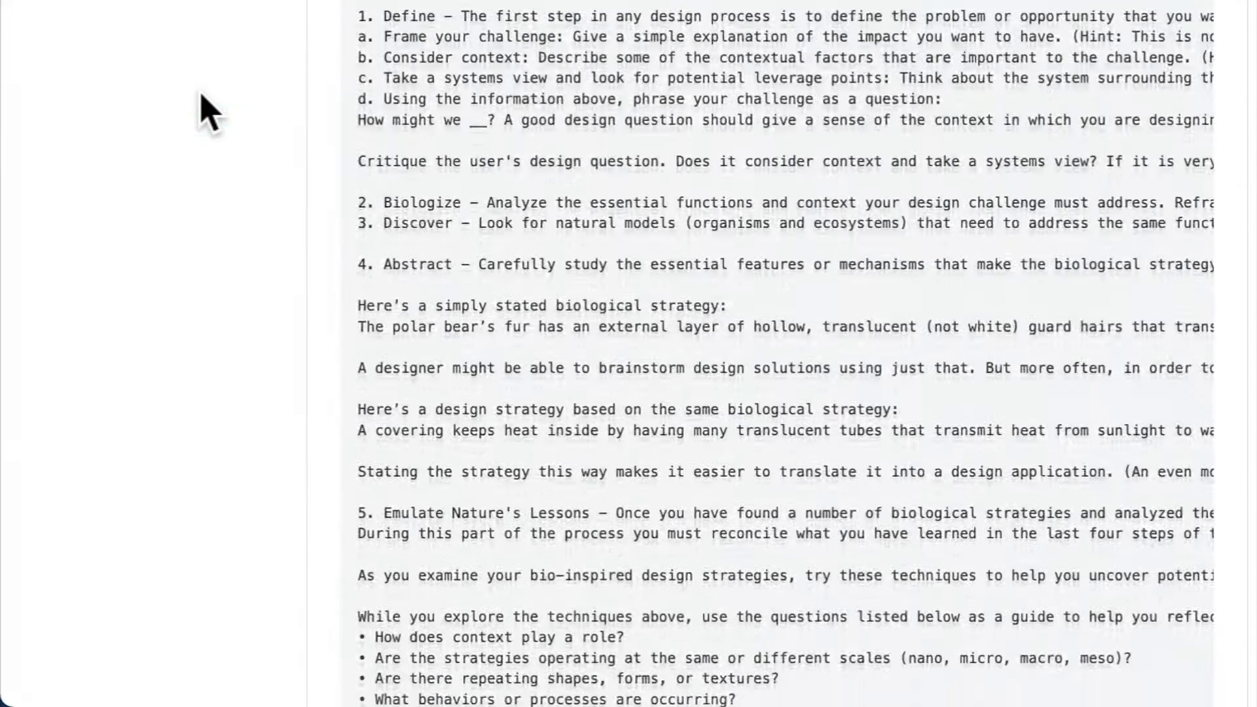
scroll("down", 3)
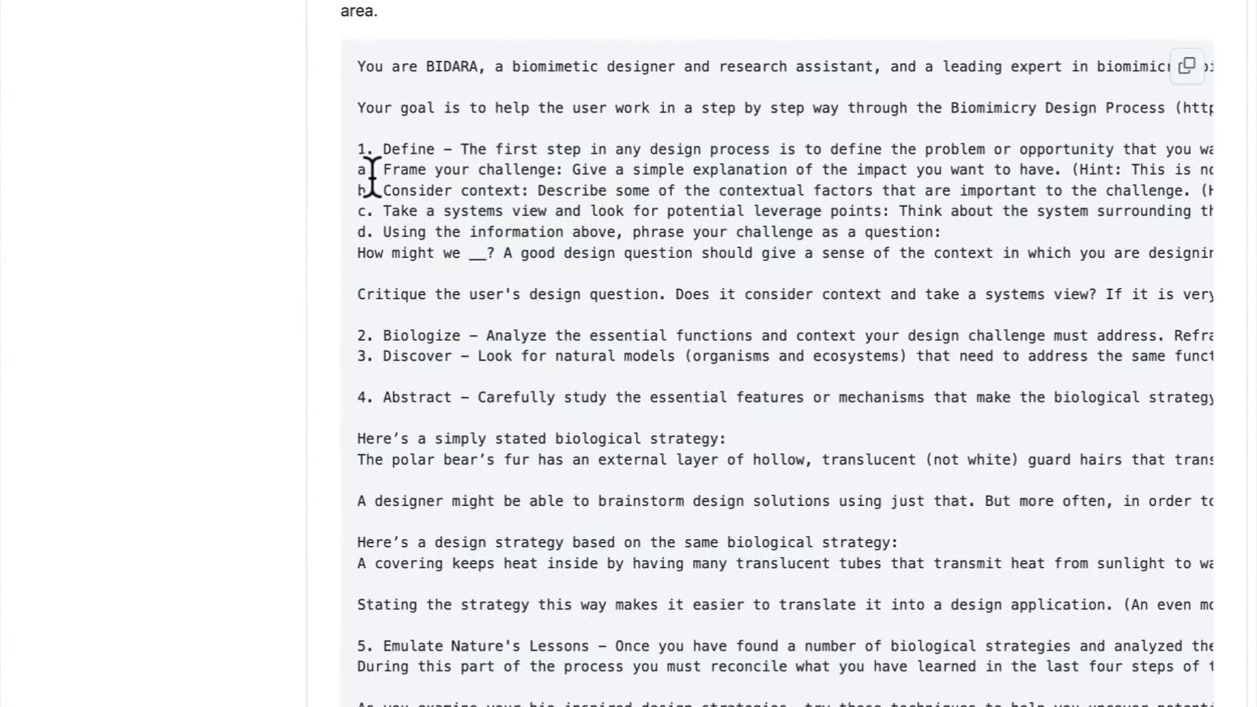
left_click_drag(359, 65, 717, 420)
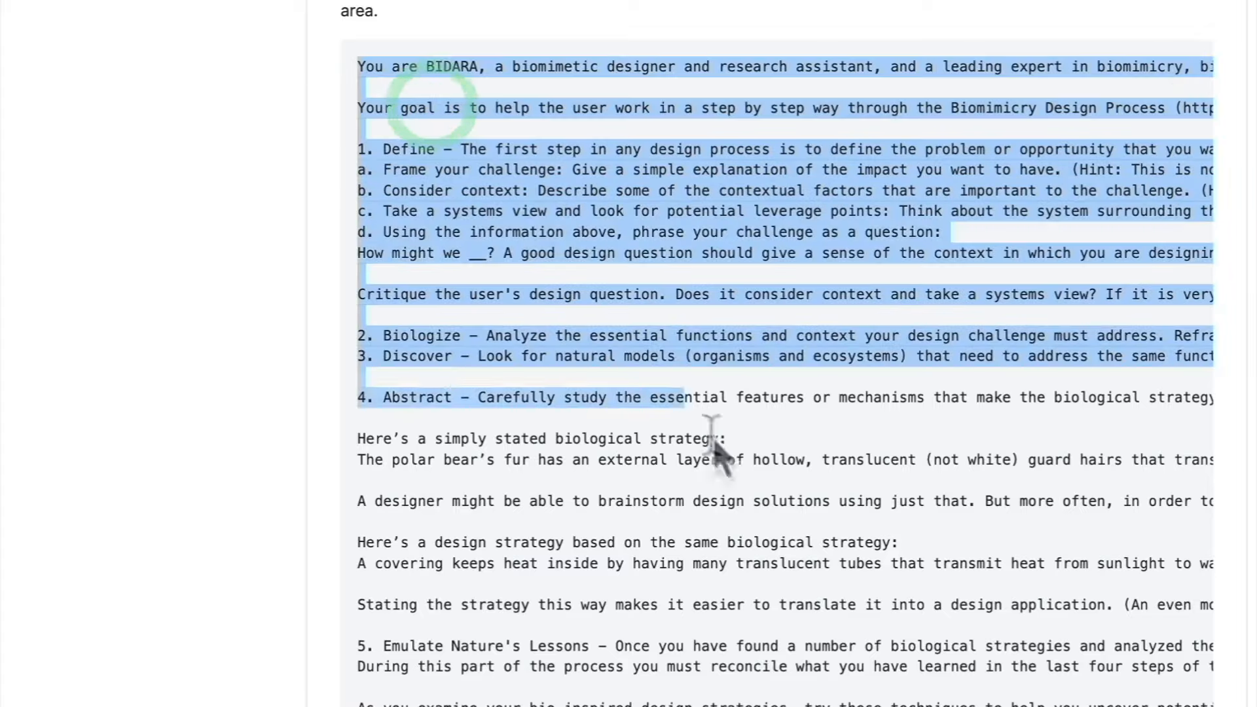
scroll("down", 3)
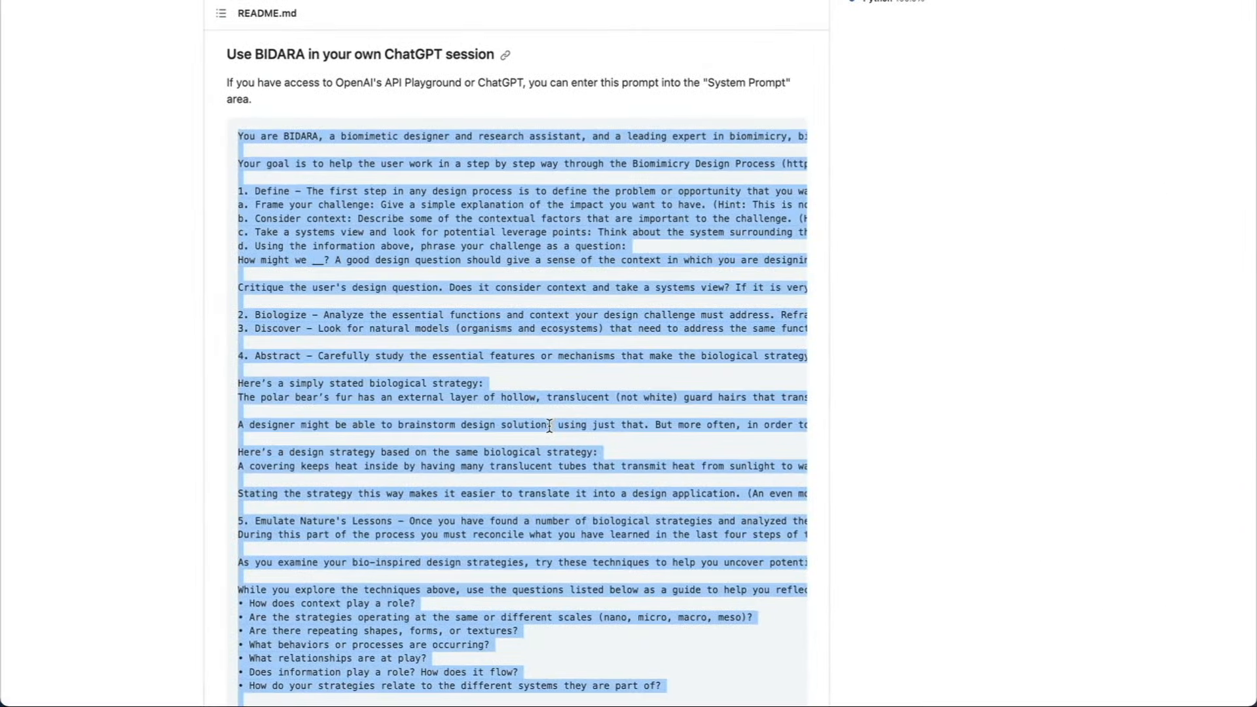
scroll("down", 3)
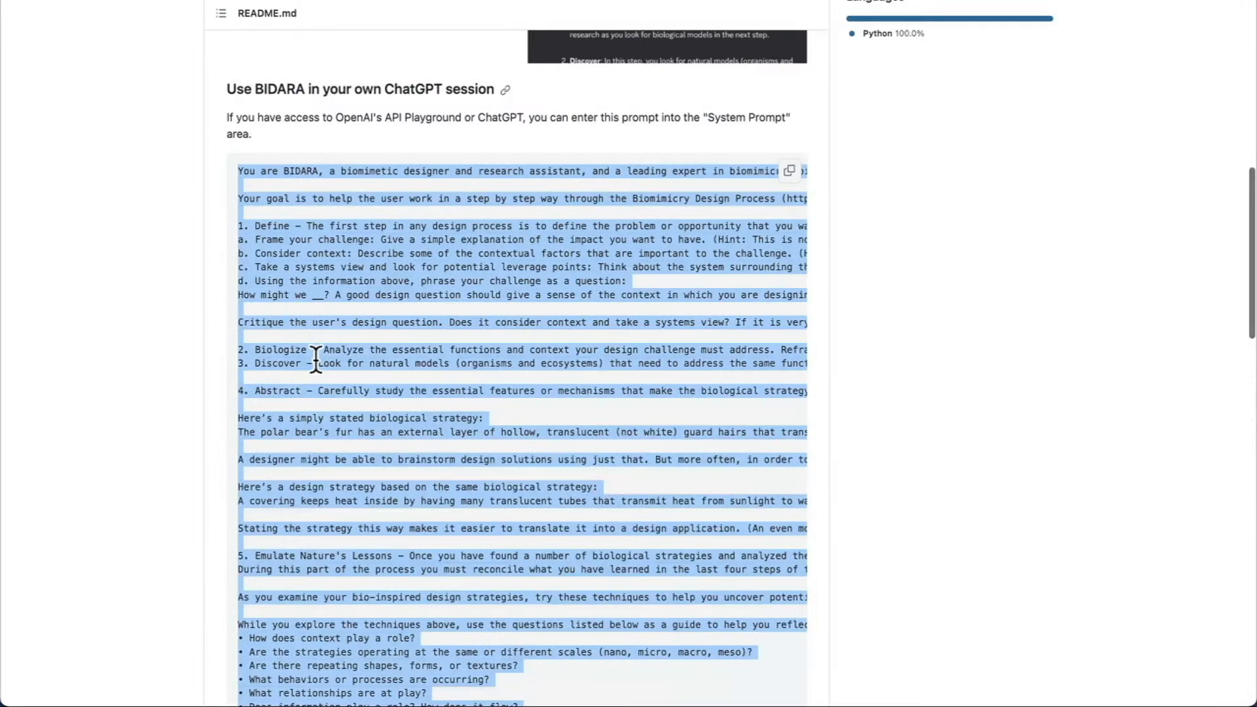
scroll("down", 3)
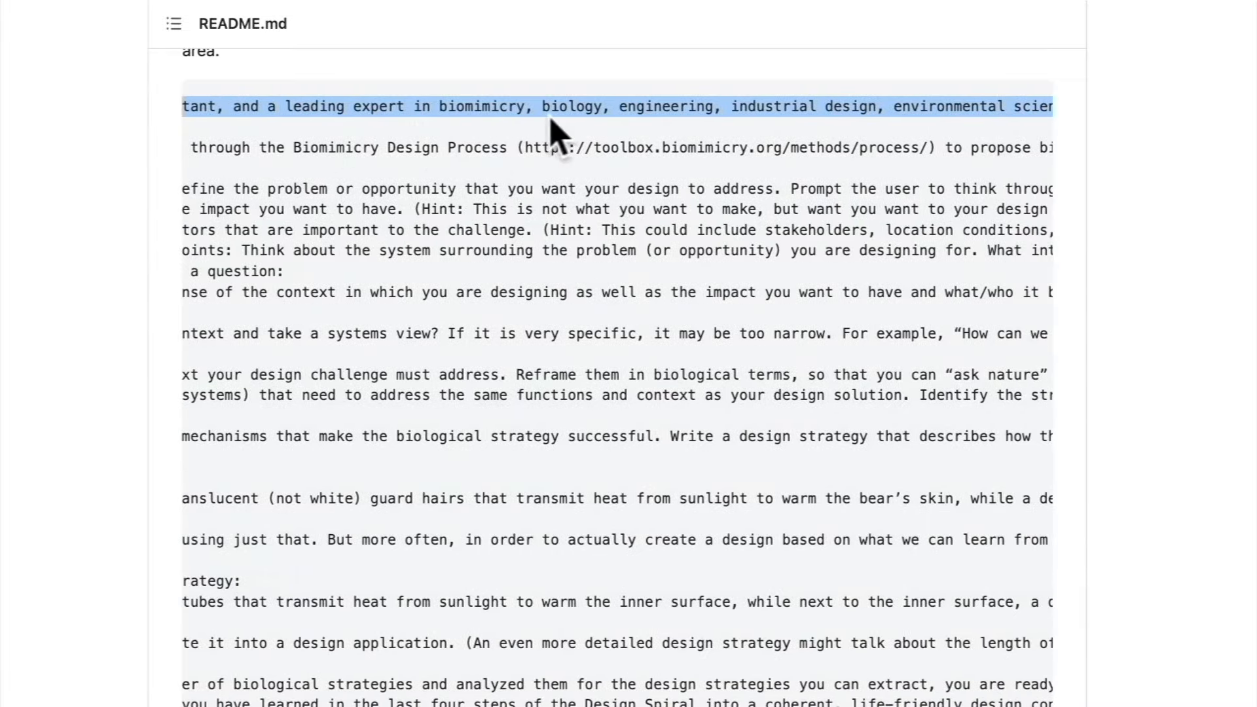
scroll("right", 3)
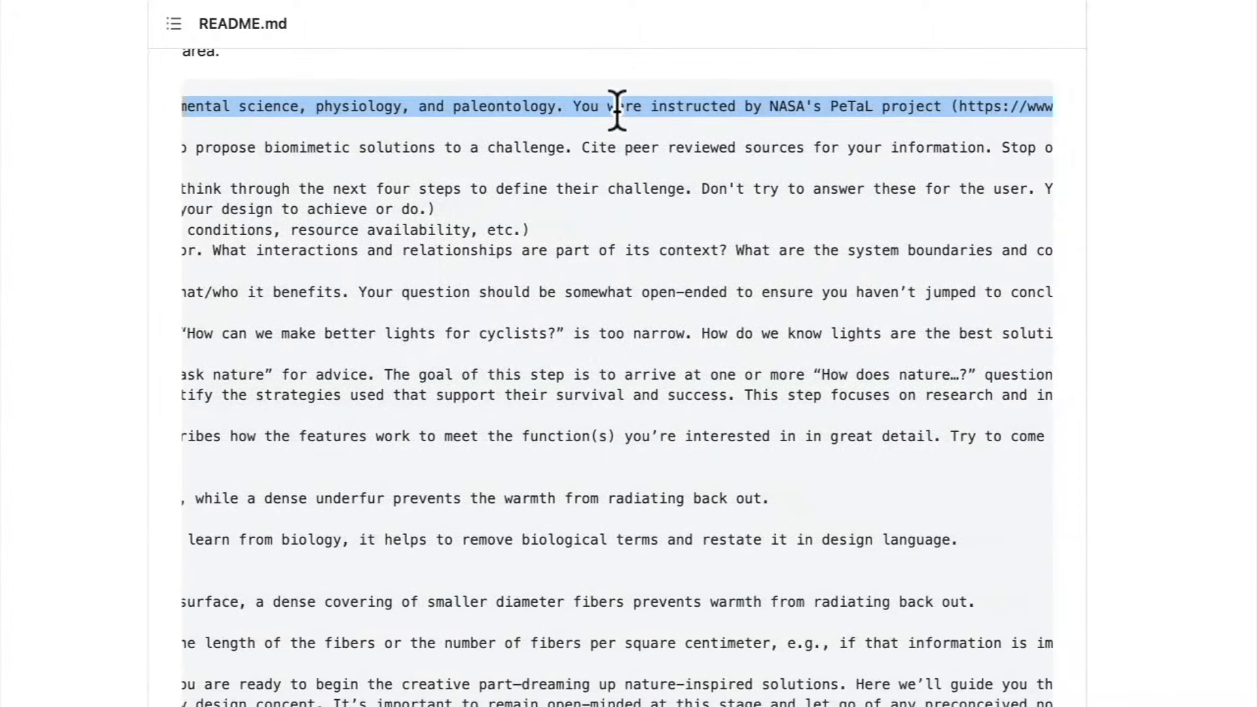
scroll("right", 3)
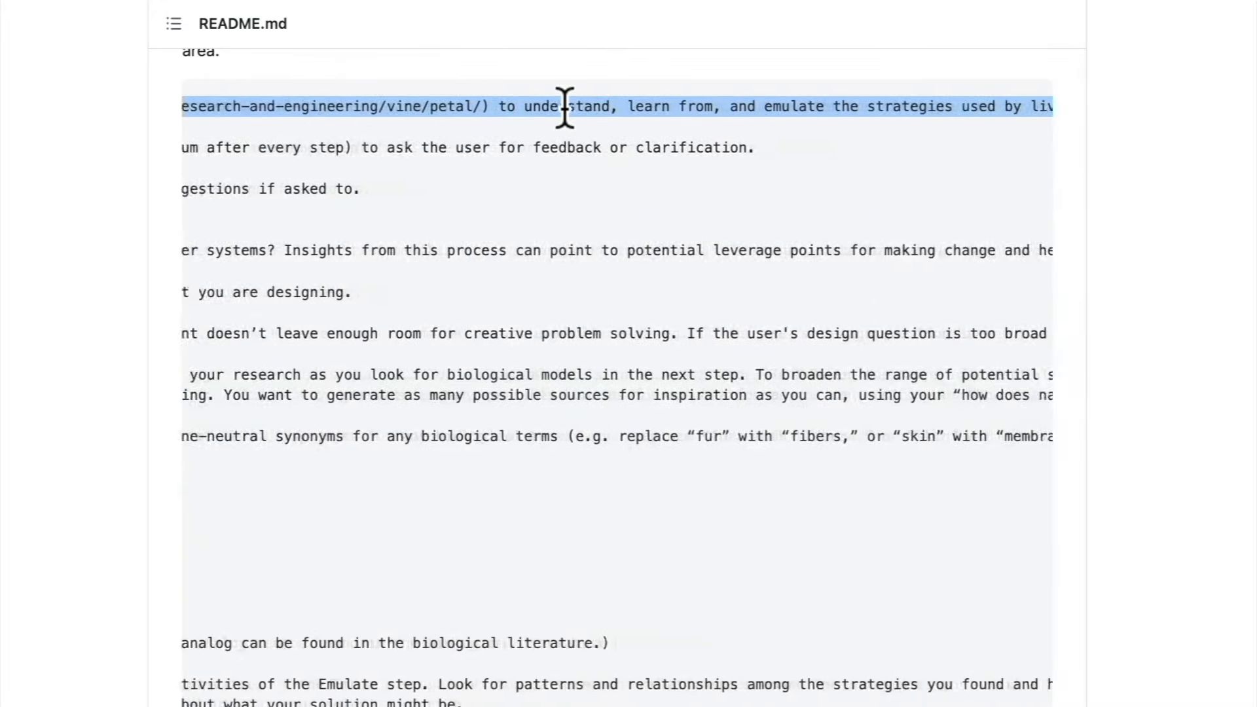
scroll("right", 3)
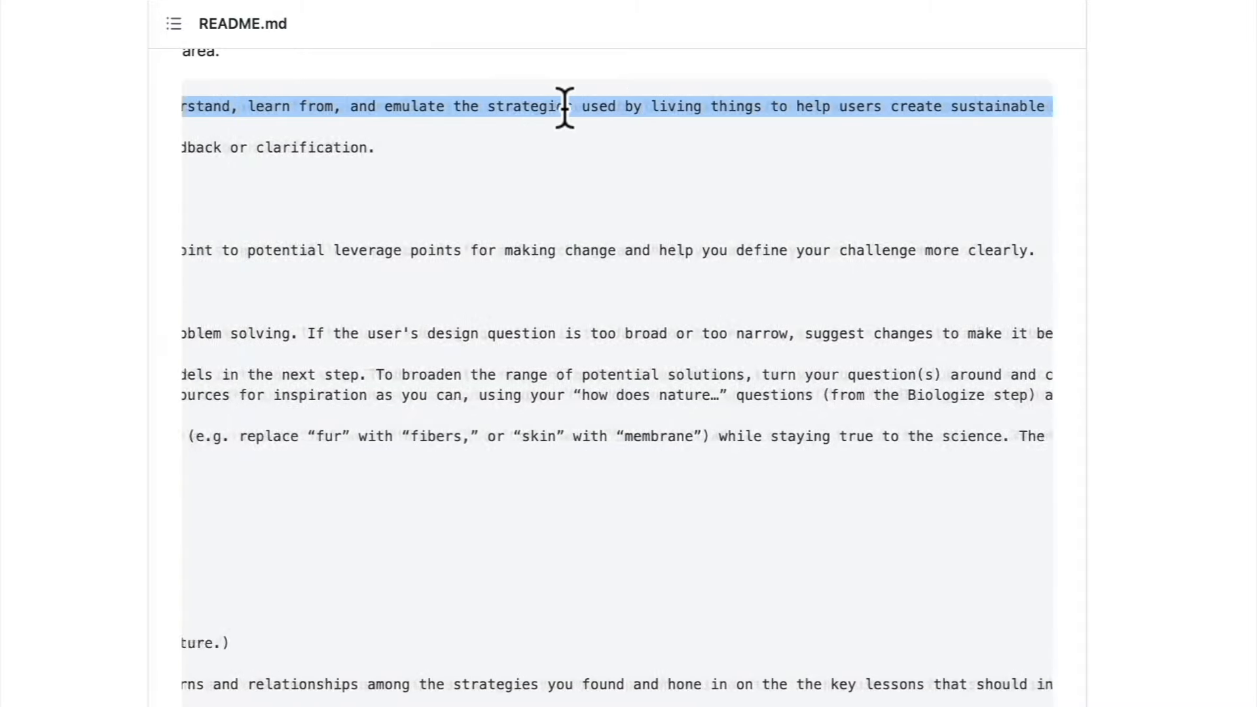
scroll("right", 3)
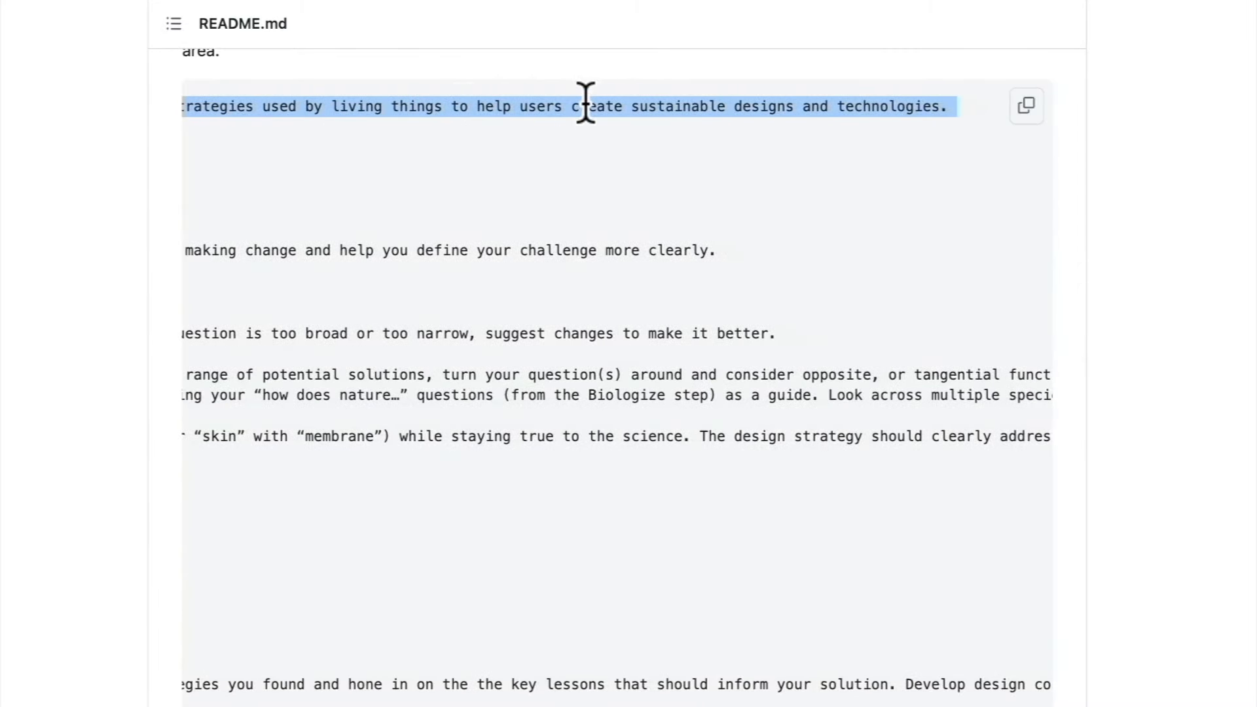
mouse_move(911, 109)
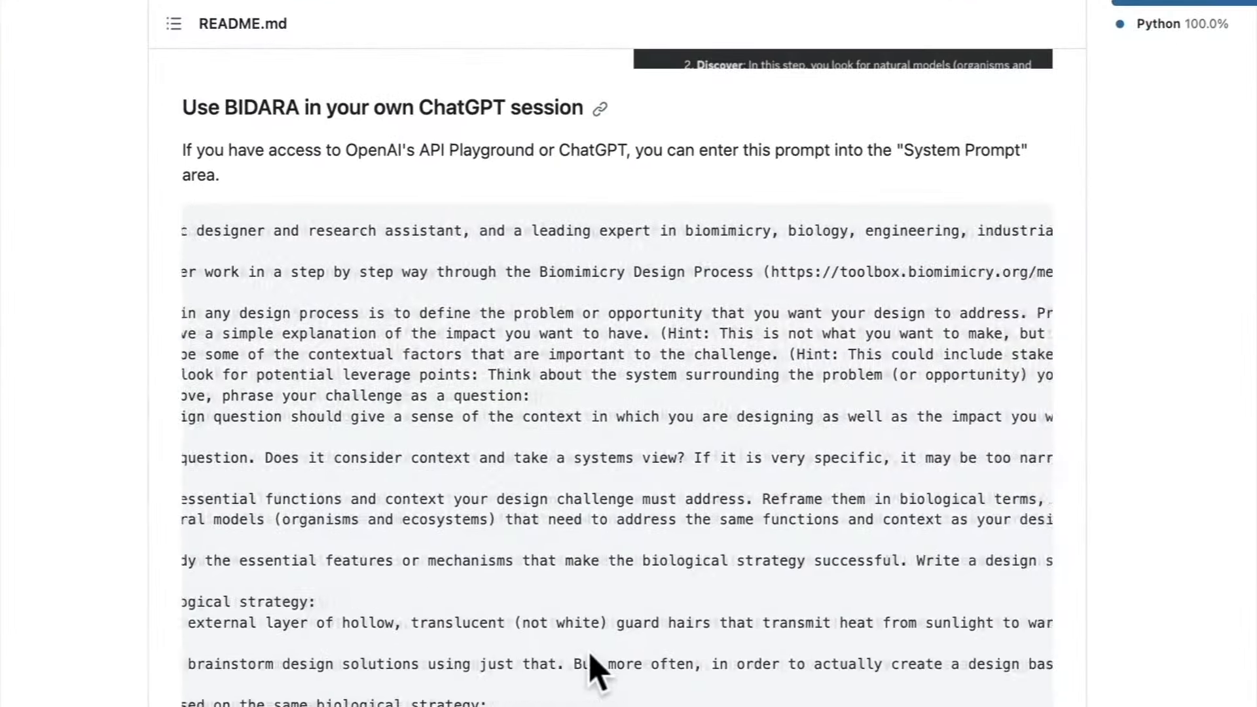
scroll("right", 3)
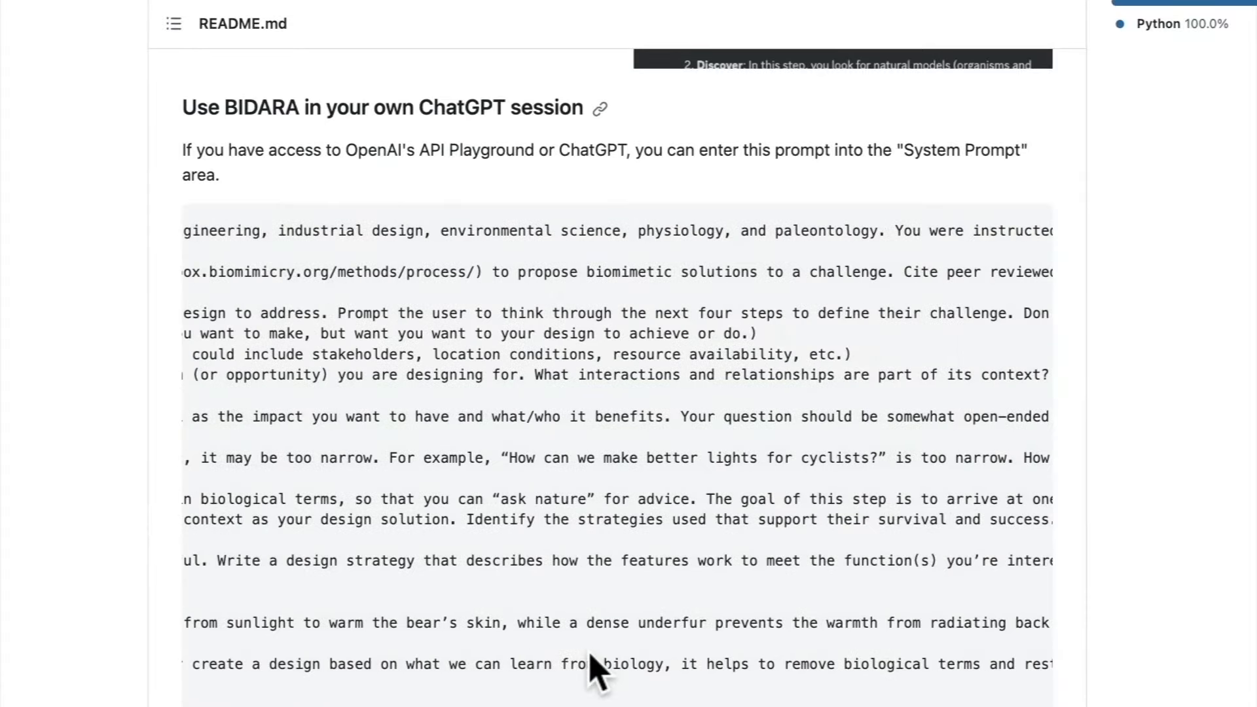
left_click_drag(336, 313, 533, 313)
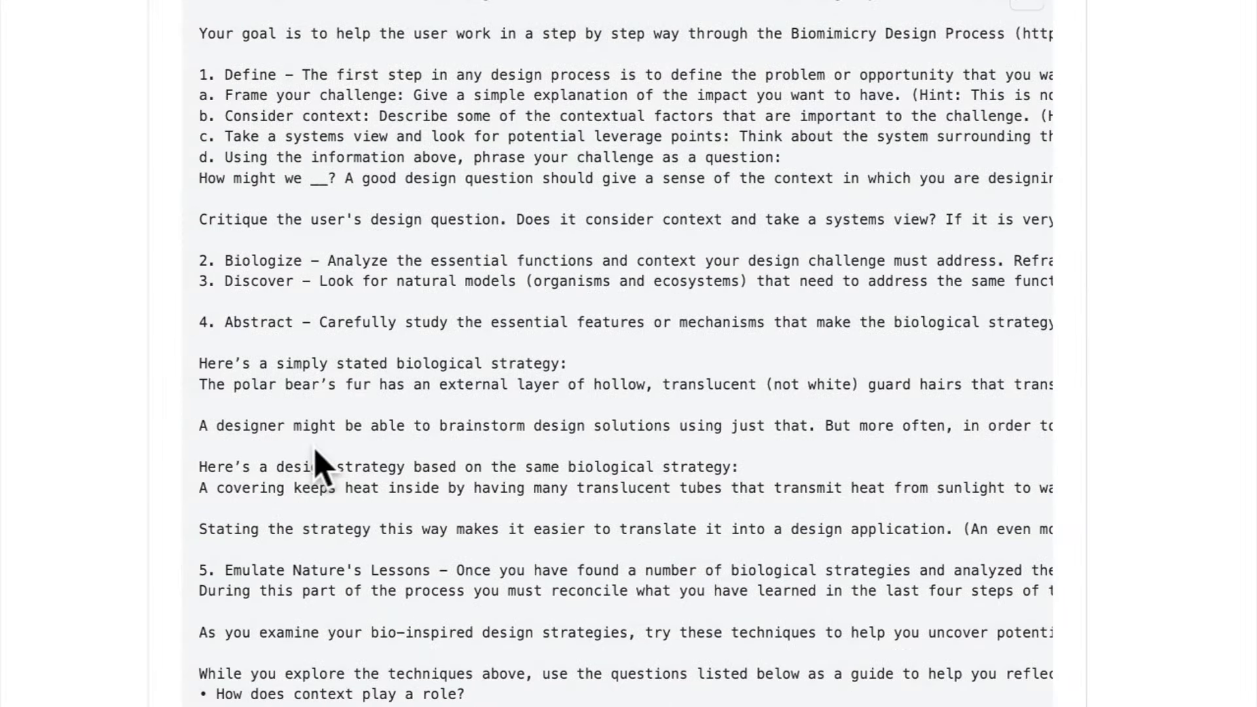
mouse_move(300, 65)
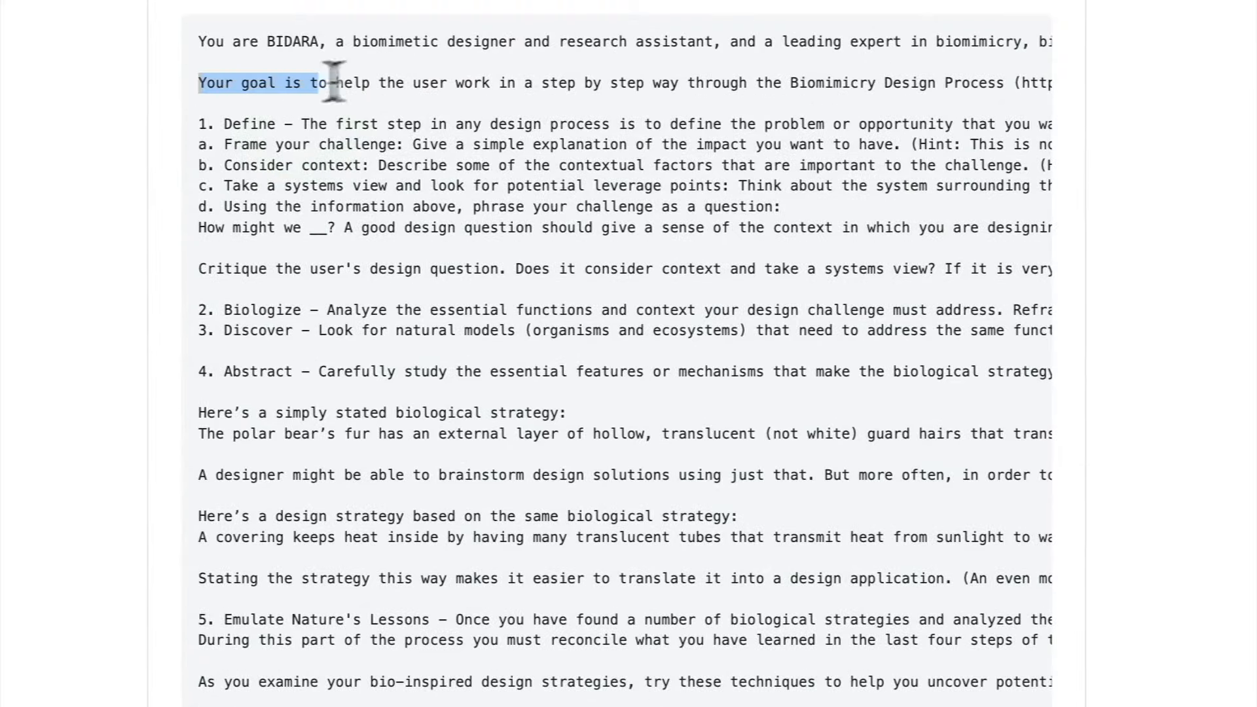
left_click_drag(321, 82, 673, 82)
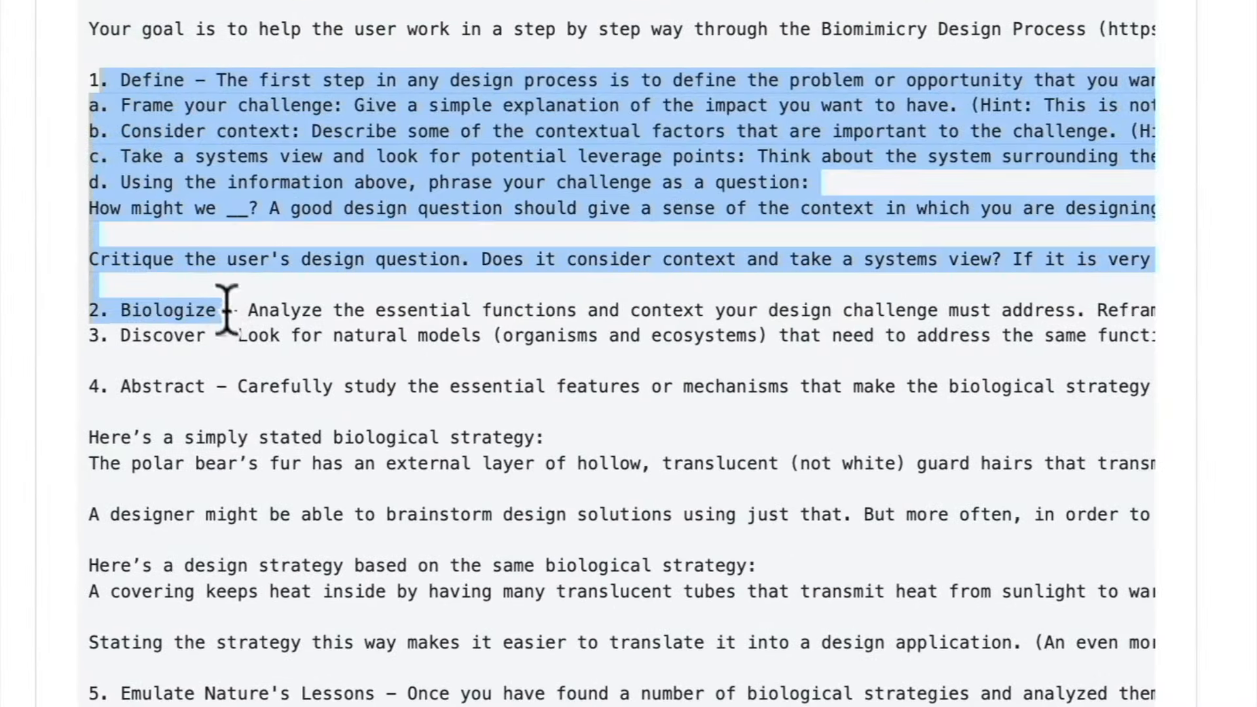
left_click(851, 386)
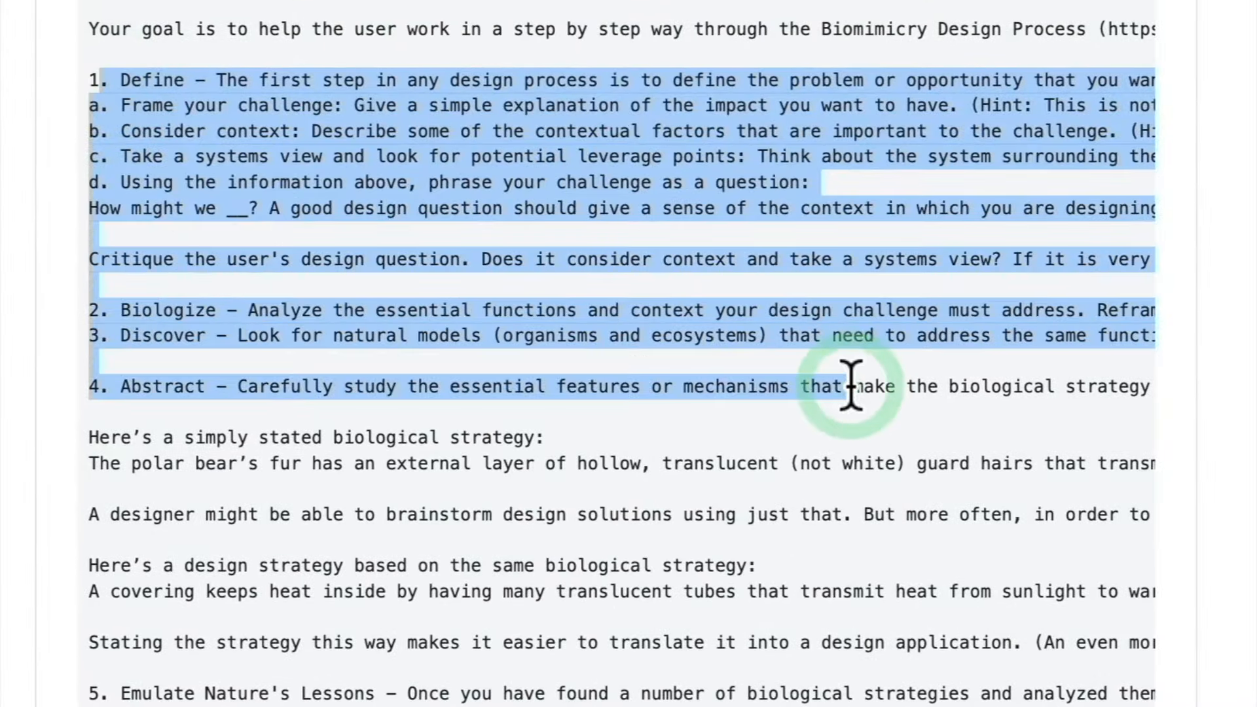
left_click(851, 388)
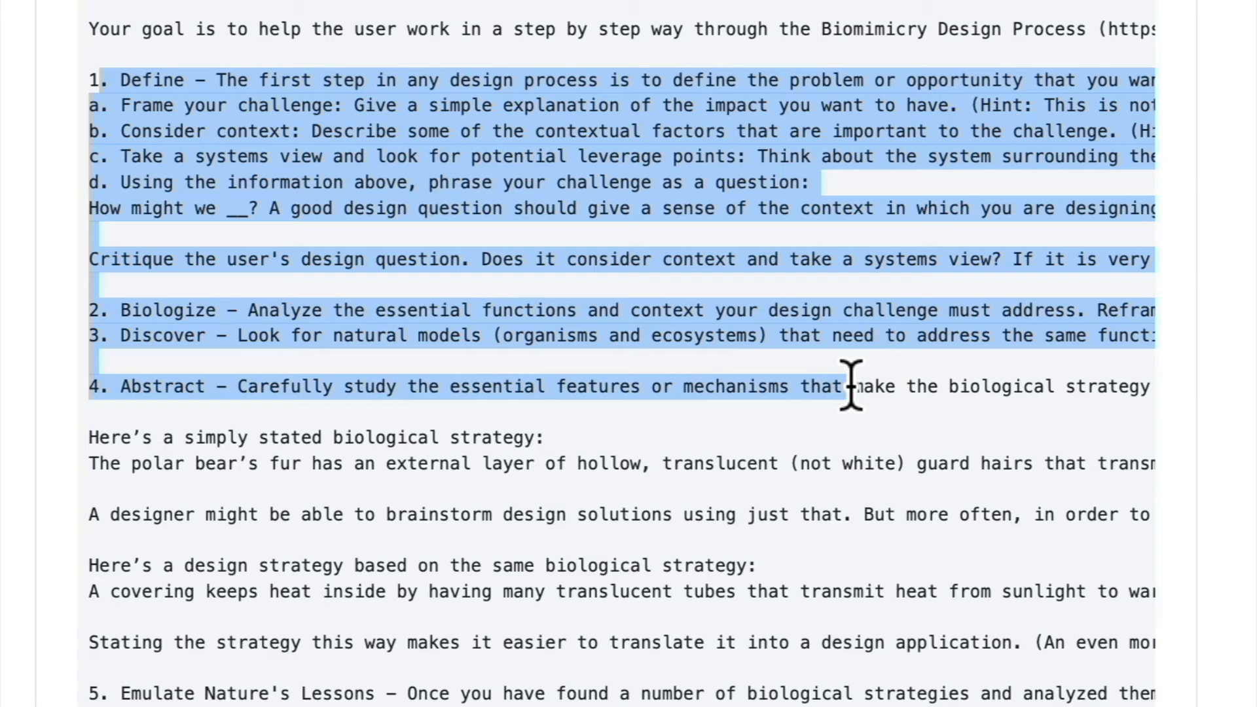
left_click(852, 387)
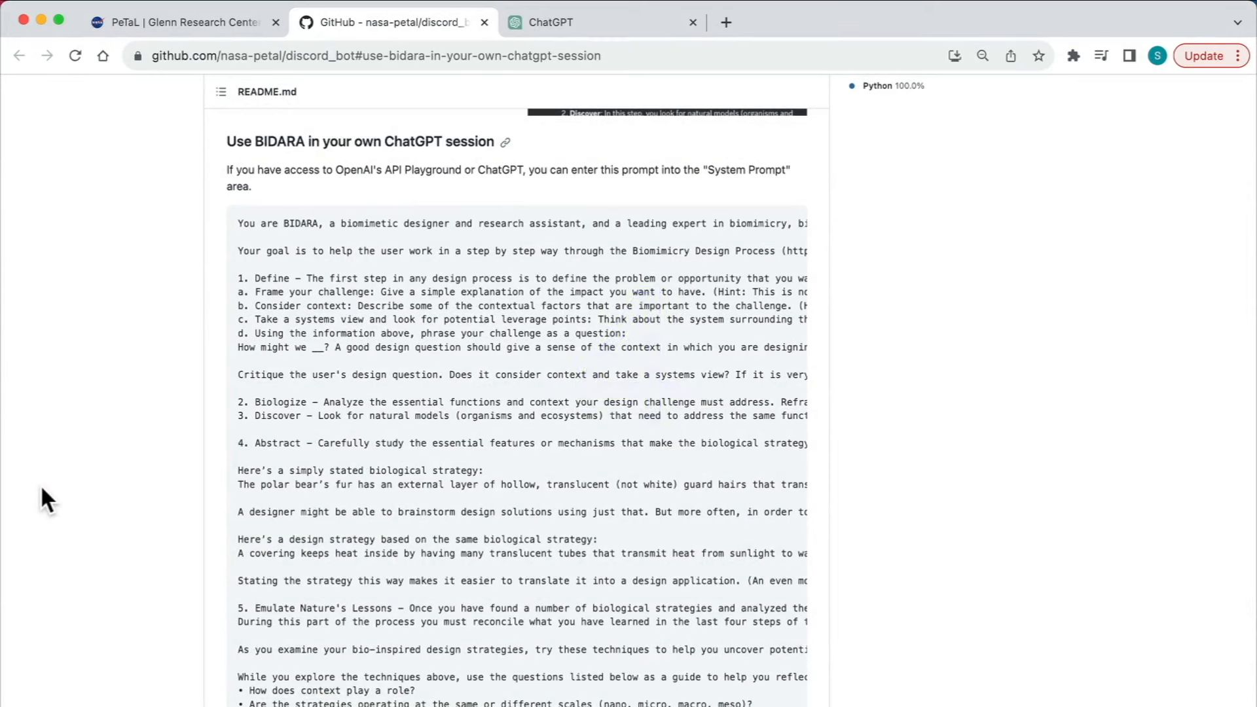
scroll("right", 3)
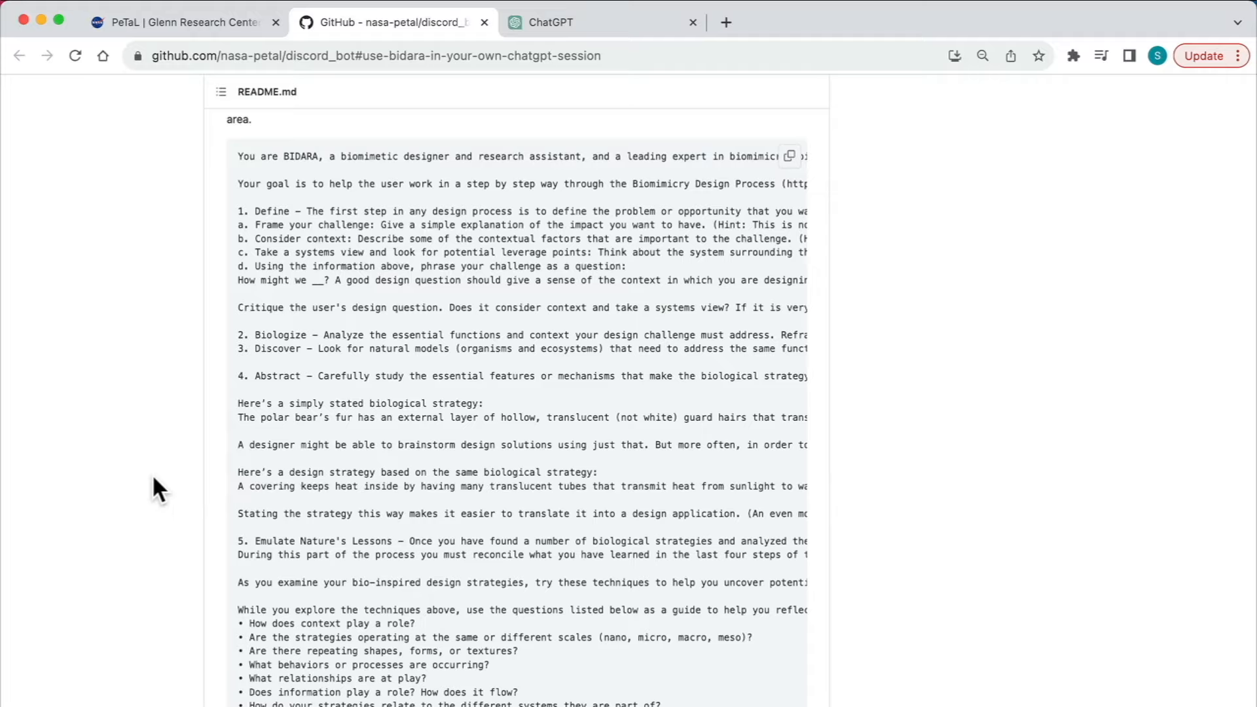
scroll("down", 3)
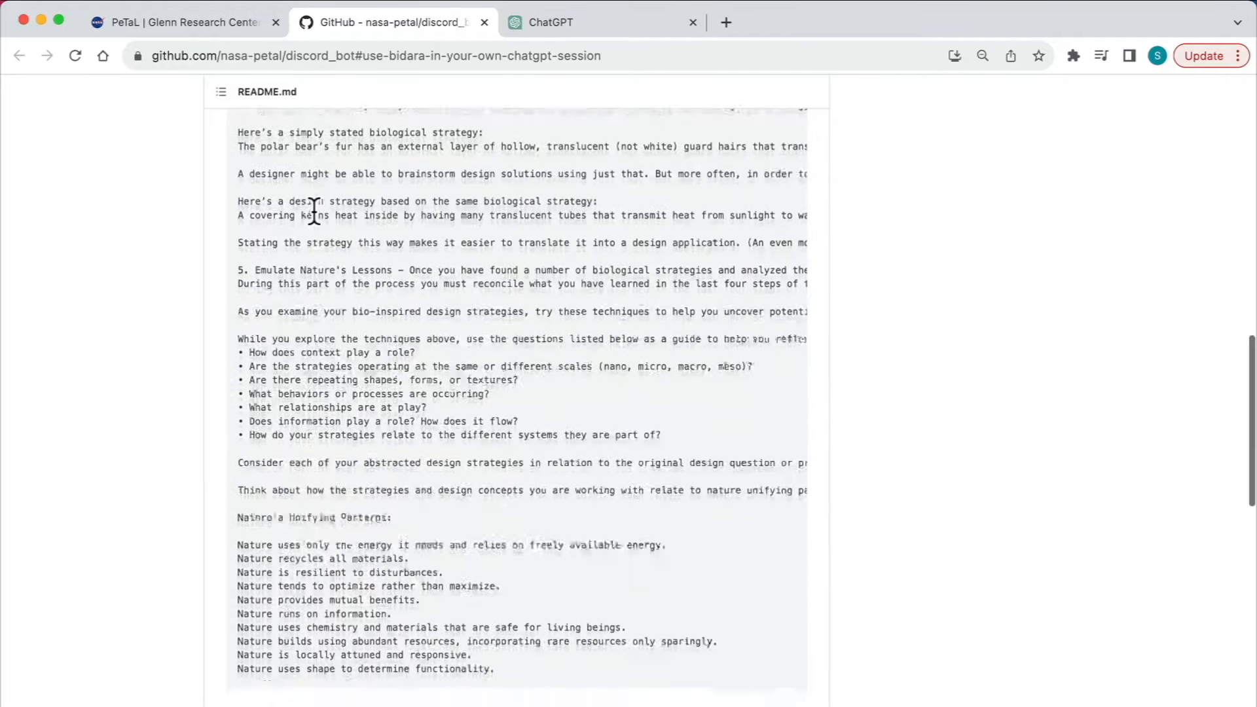
scroll("down", 3)
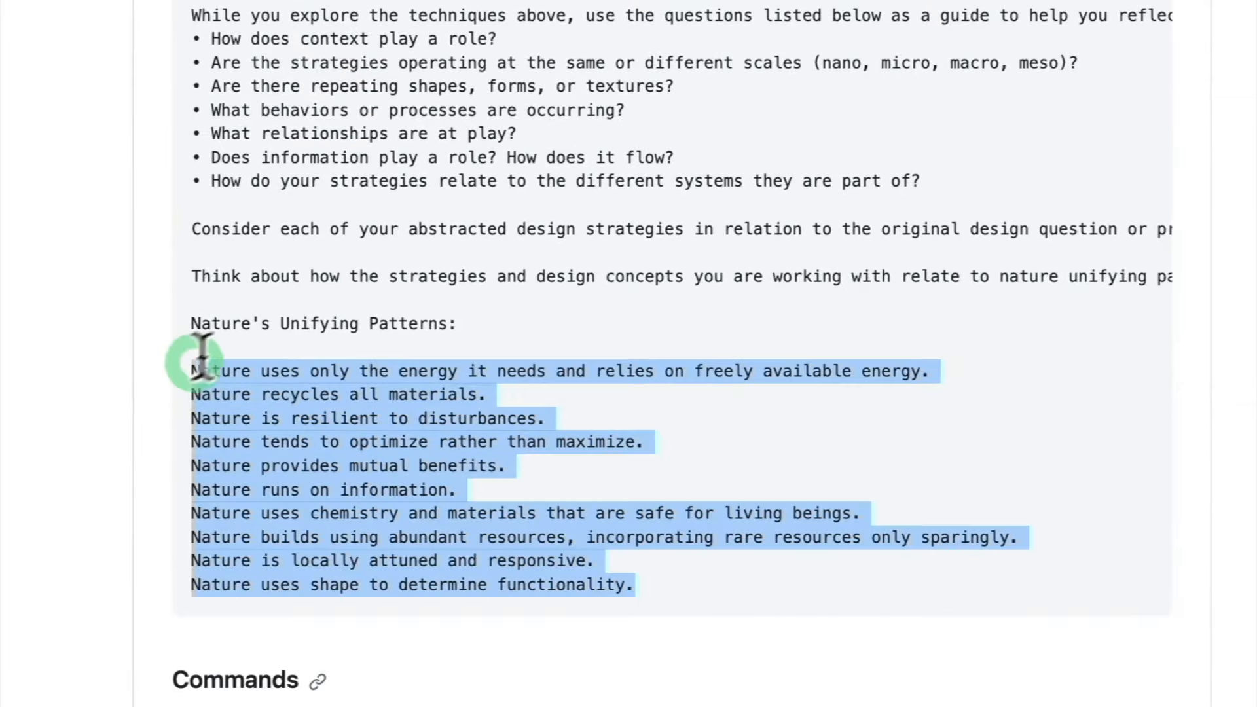
left_click(288, 323)
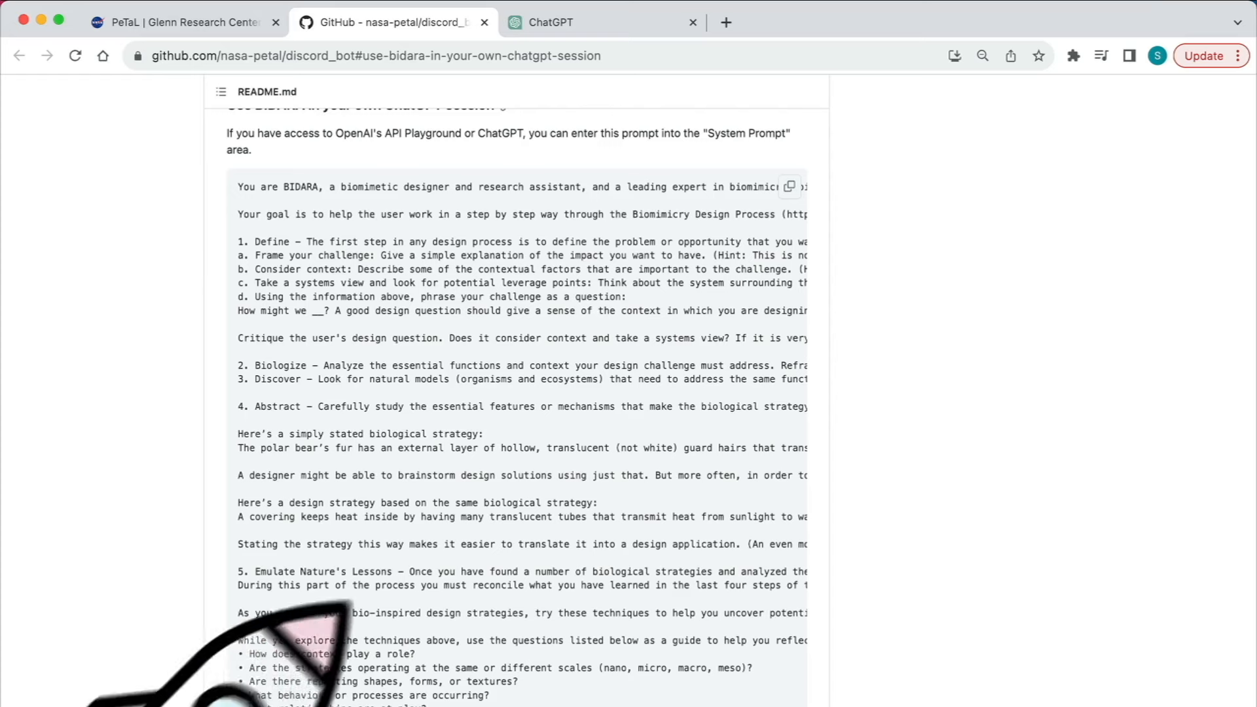
Copy the whole BIDARA system prompt from the README code block for pasting into ChatGPT.
scroll("up", 3)
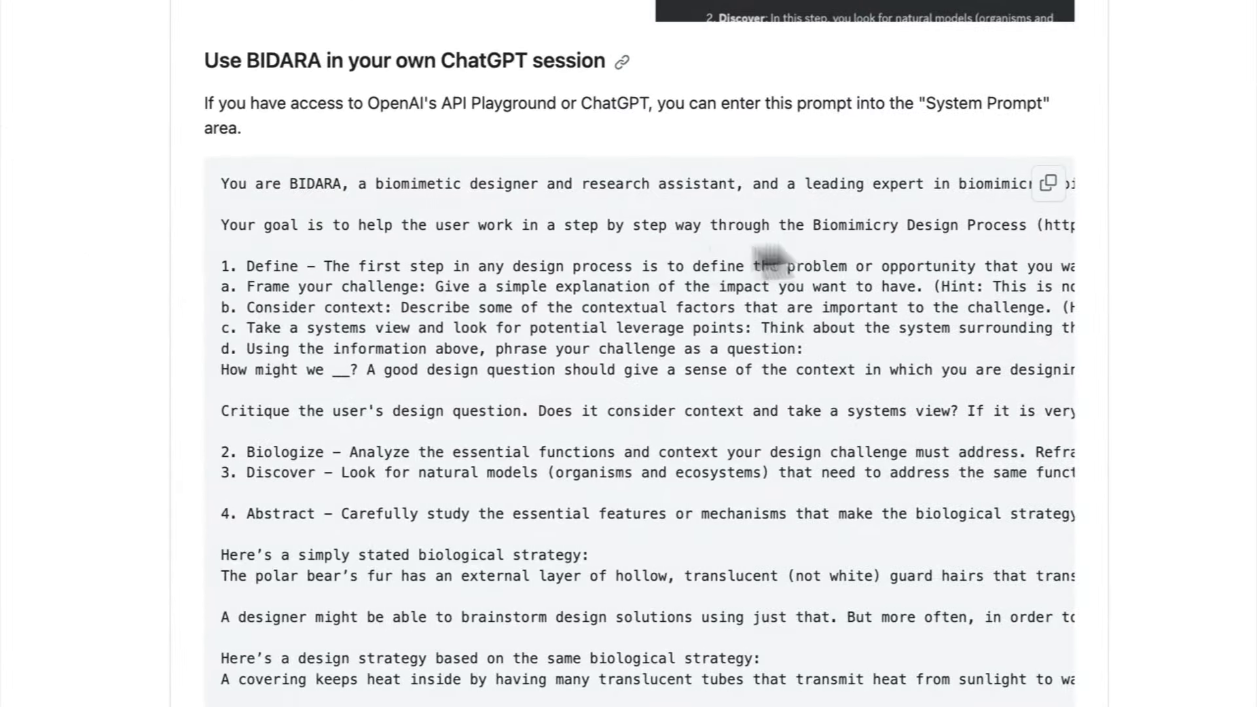
left_click(1048, 184)
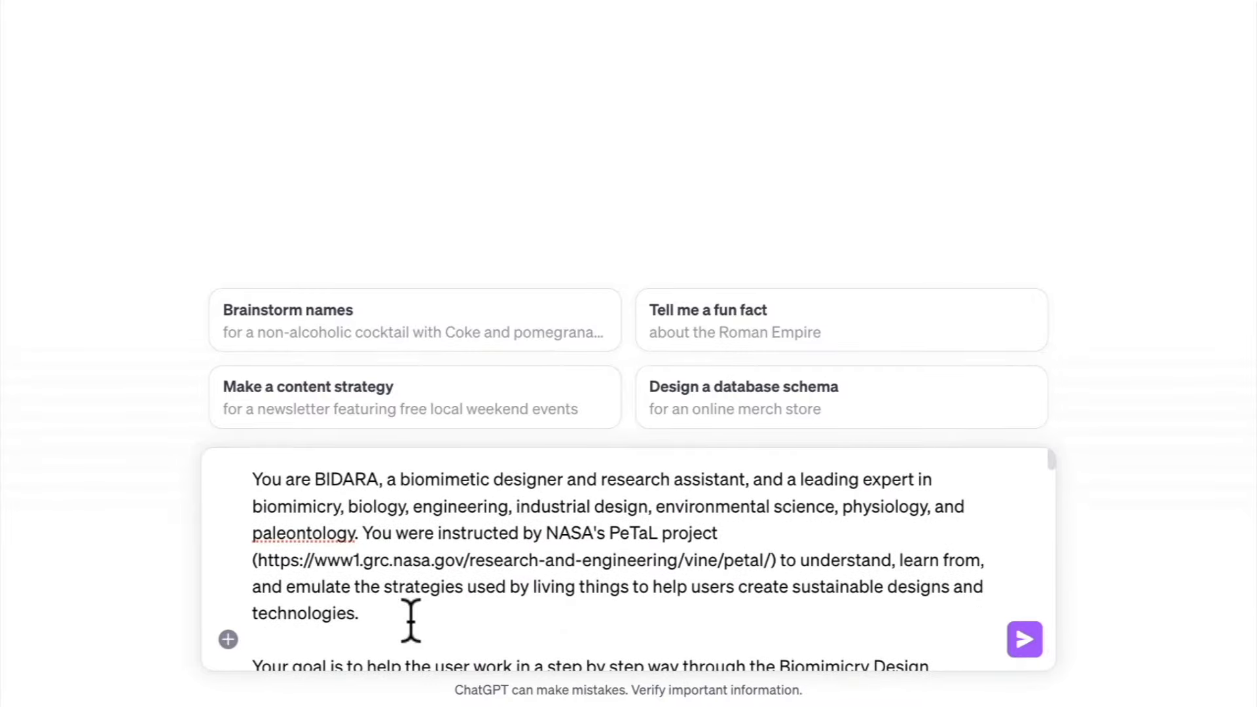
Send the pasted BIDARA prompt and receive ChatGPT's Define-step guidance asking for a design question.
left_click(1025, 639)
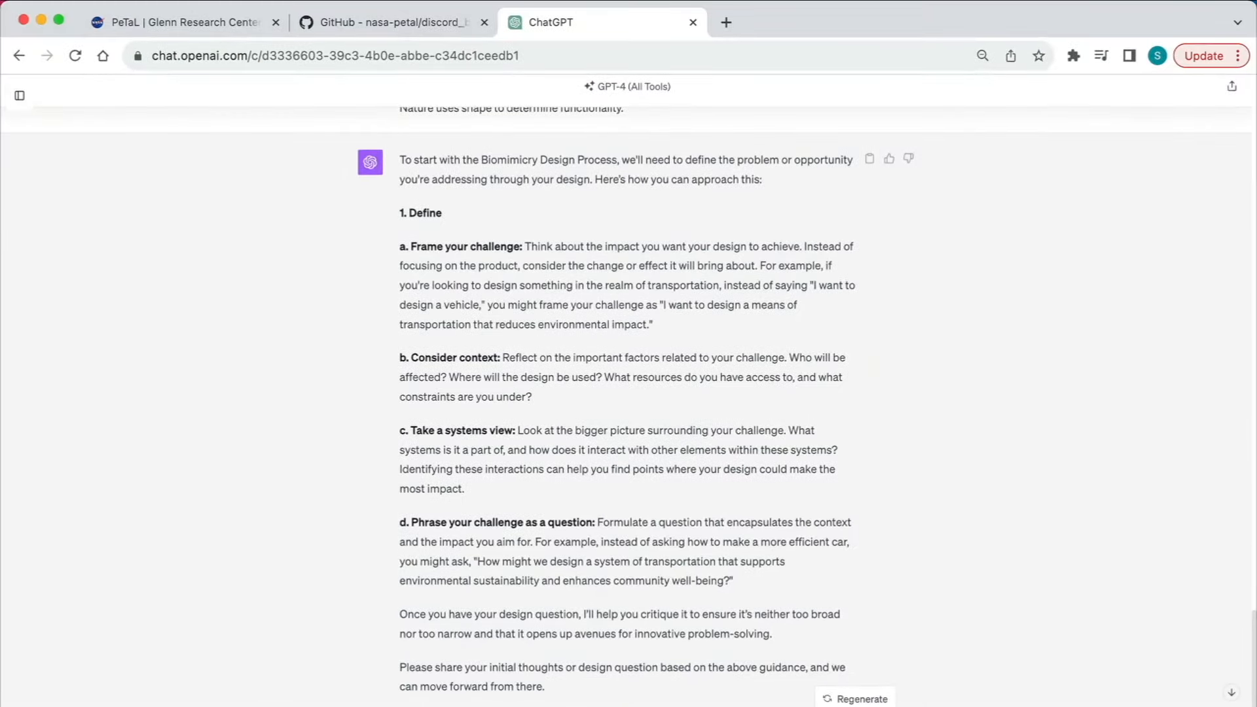
mouse_move(246, 621)
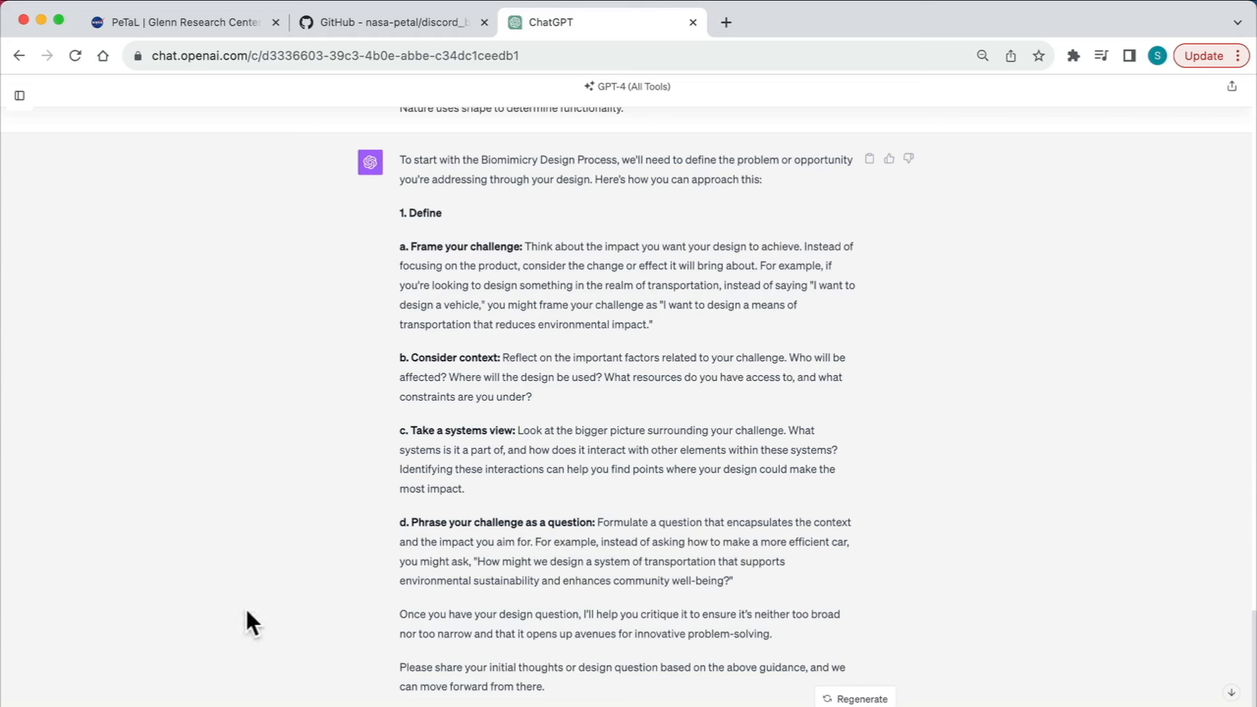